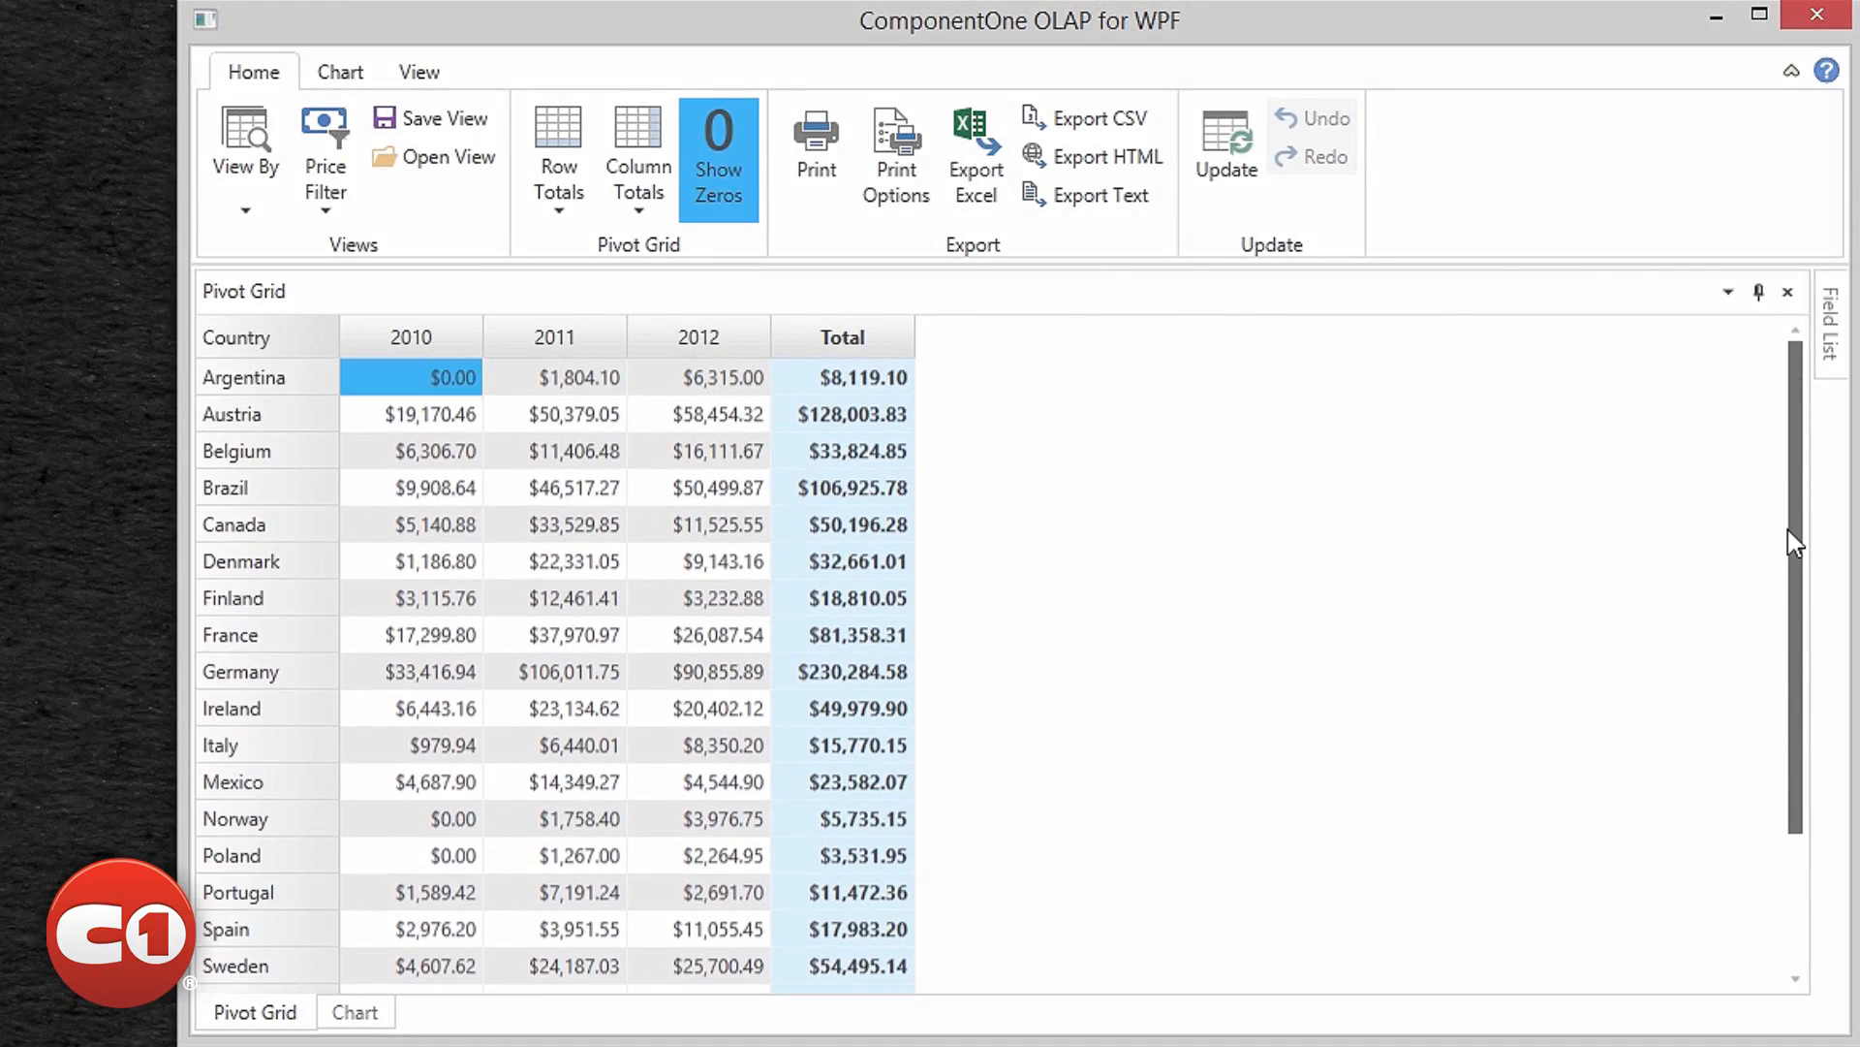
Step: Add Region as a second row field and show a subtotal row for each country
click(1831, 333)
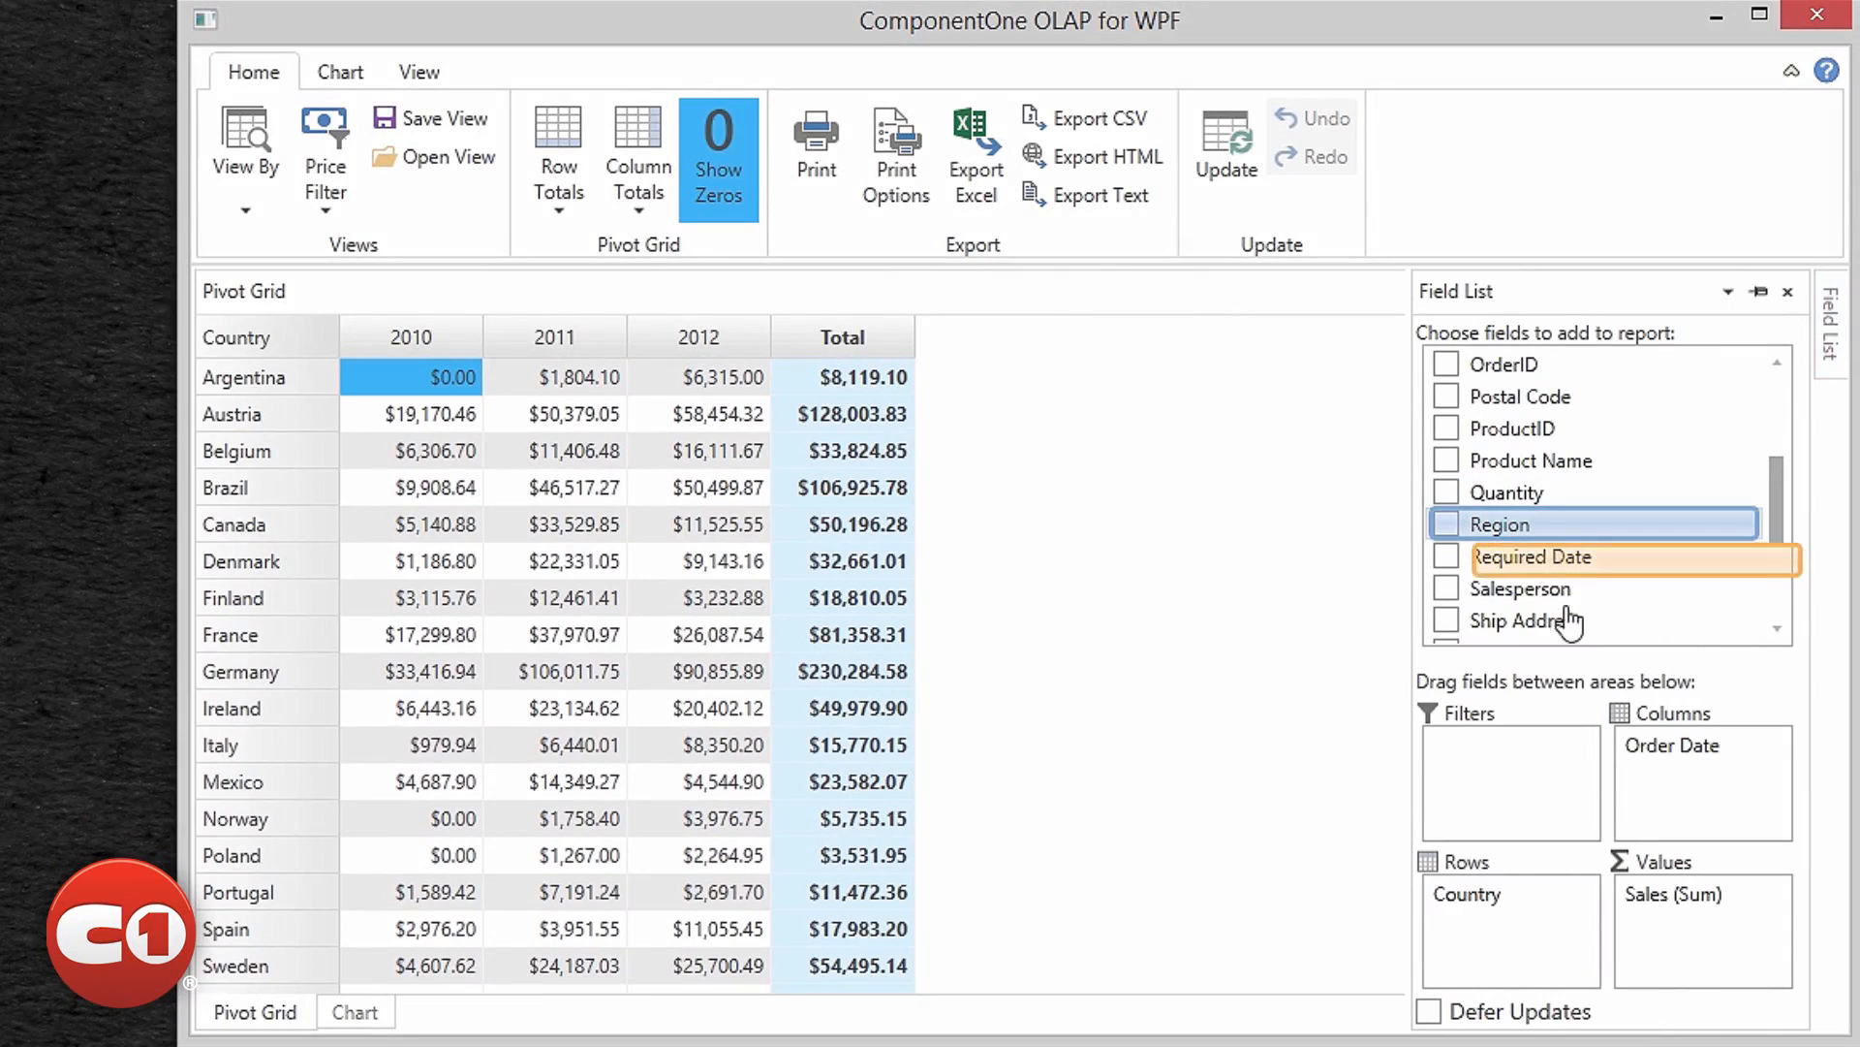
click(1448, 523)
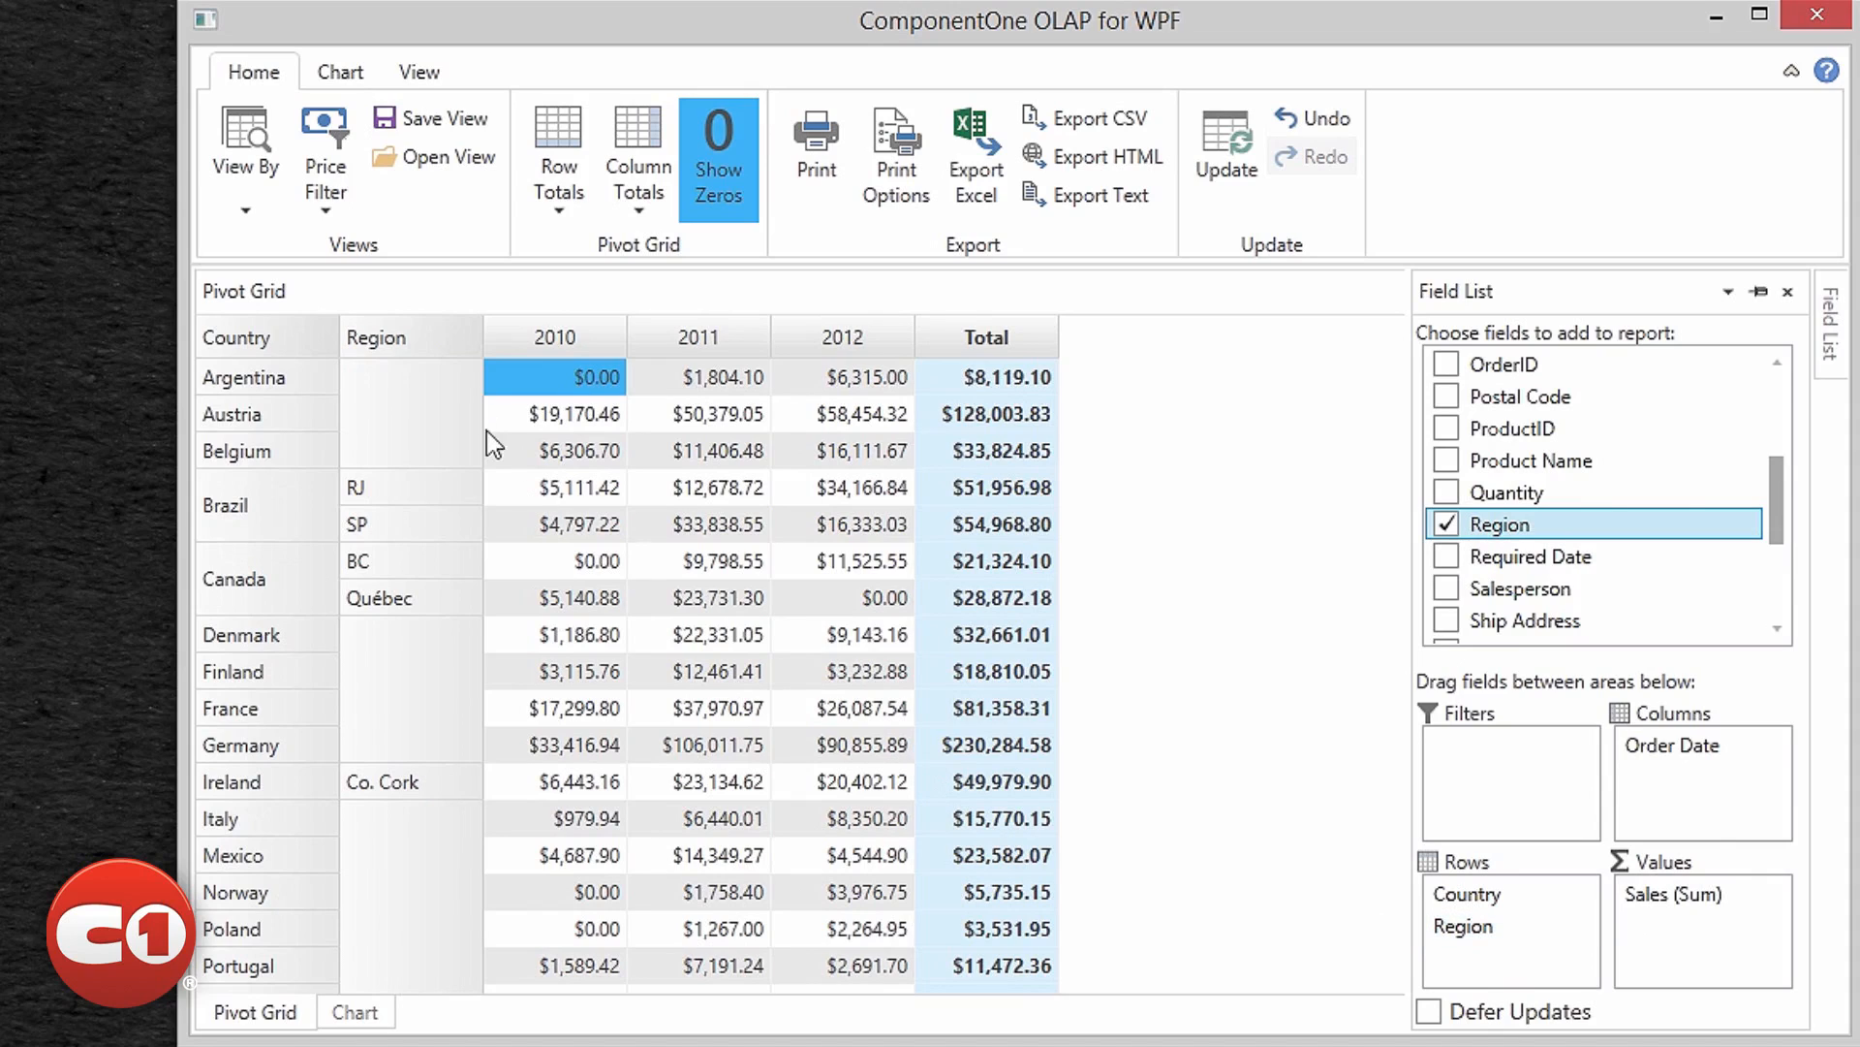
click(558, 154)
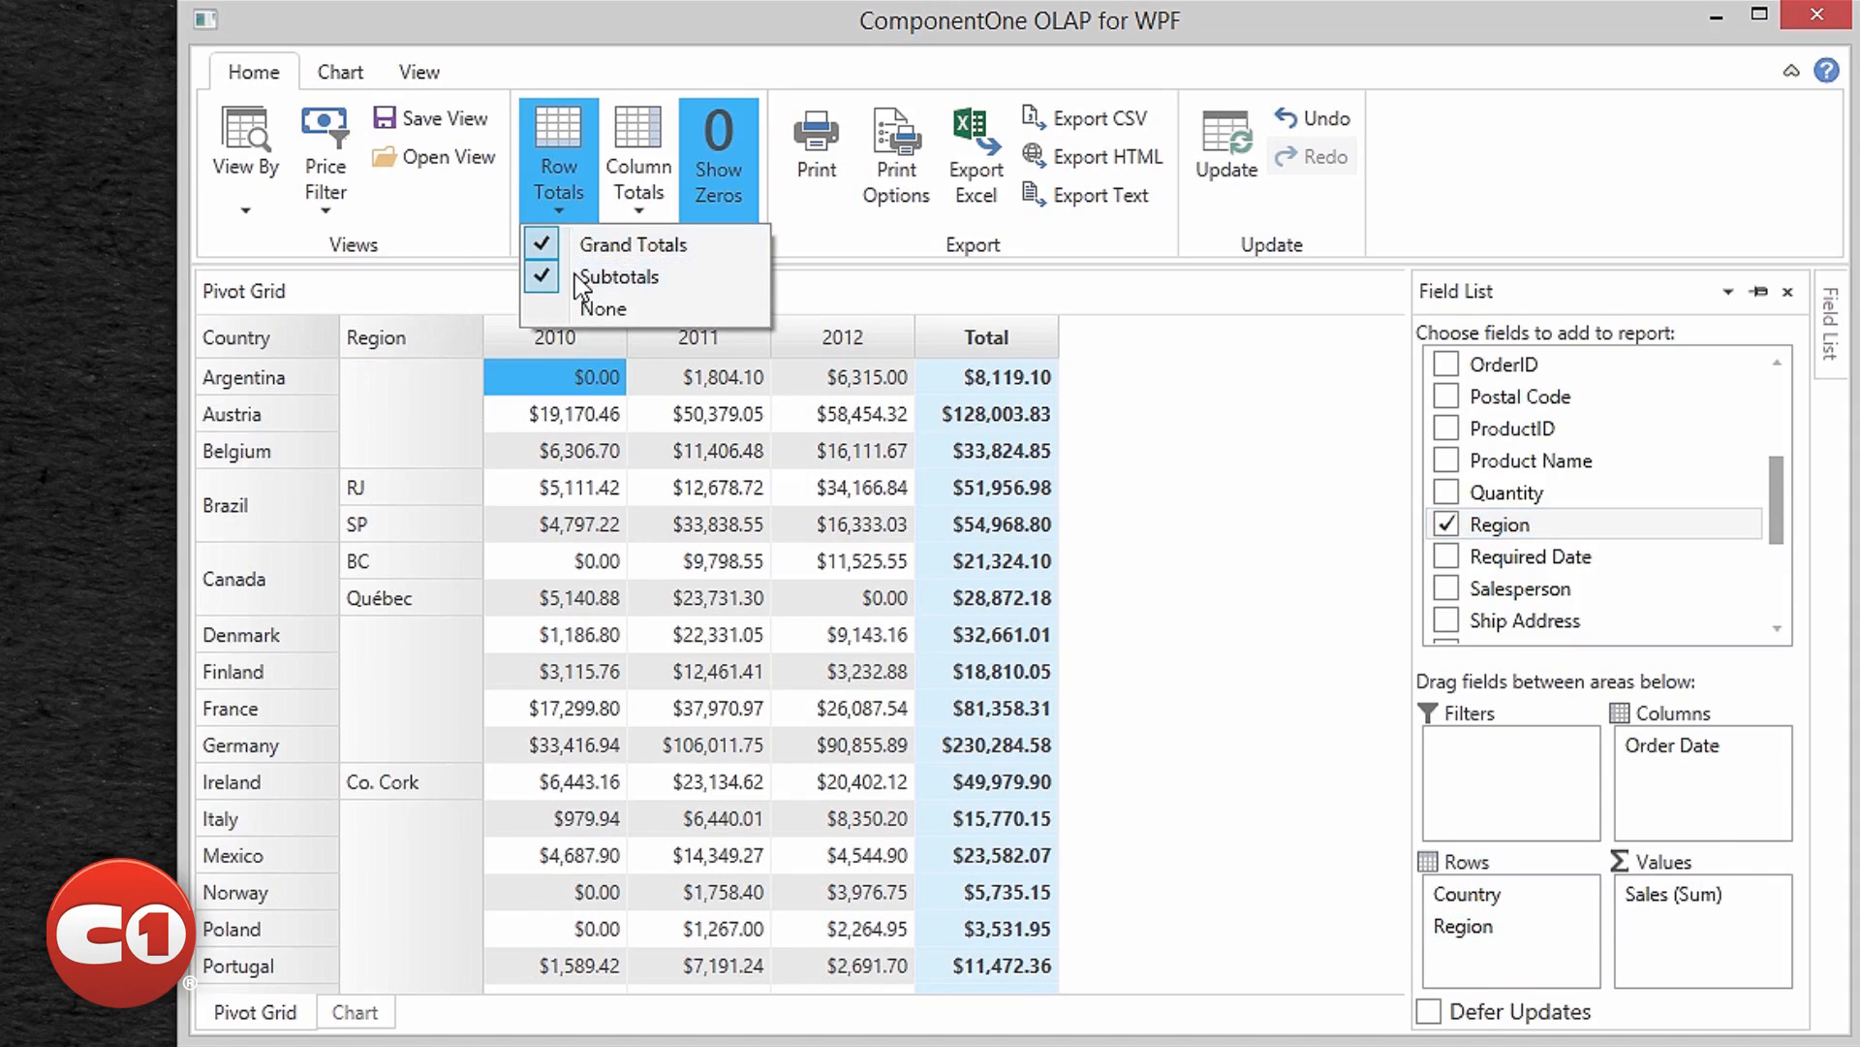
click(618, 276)
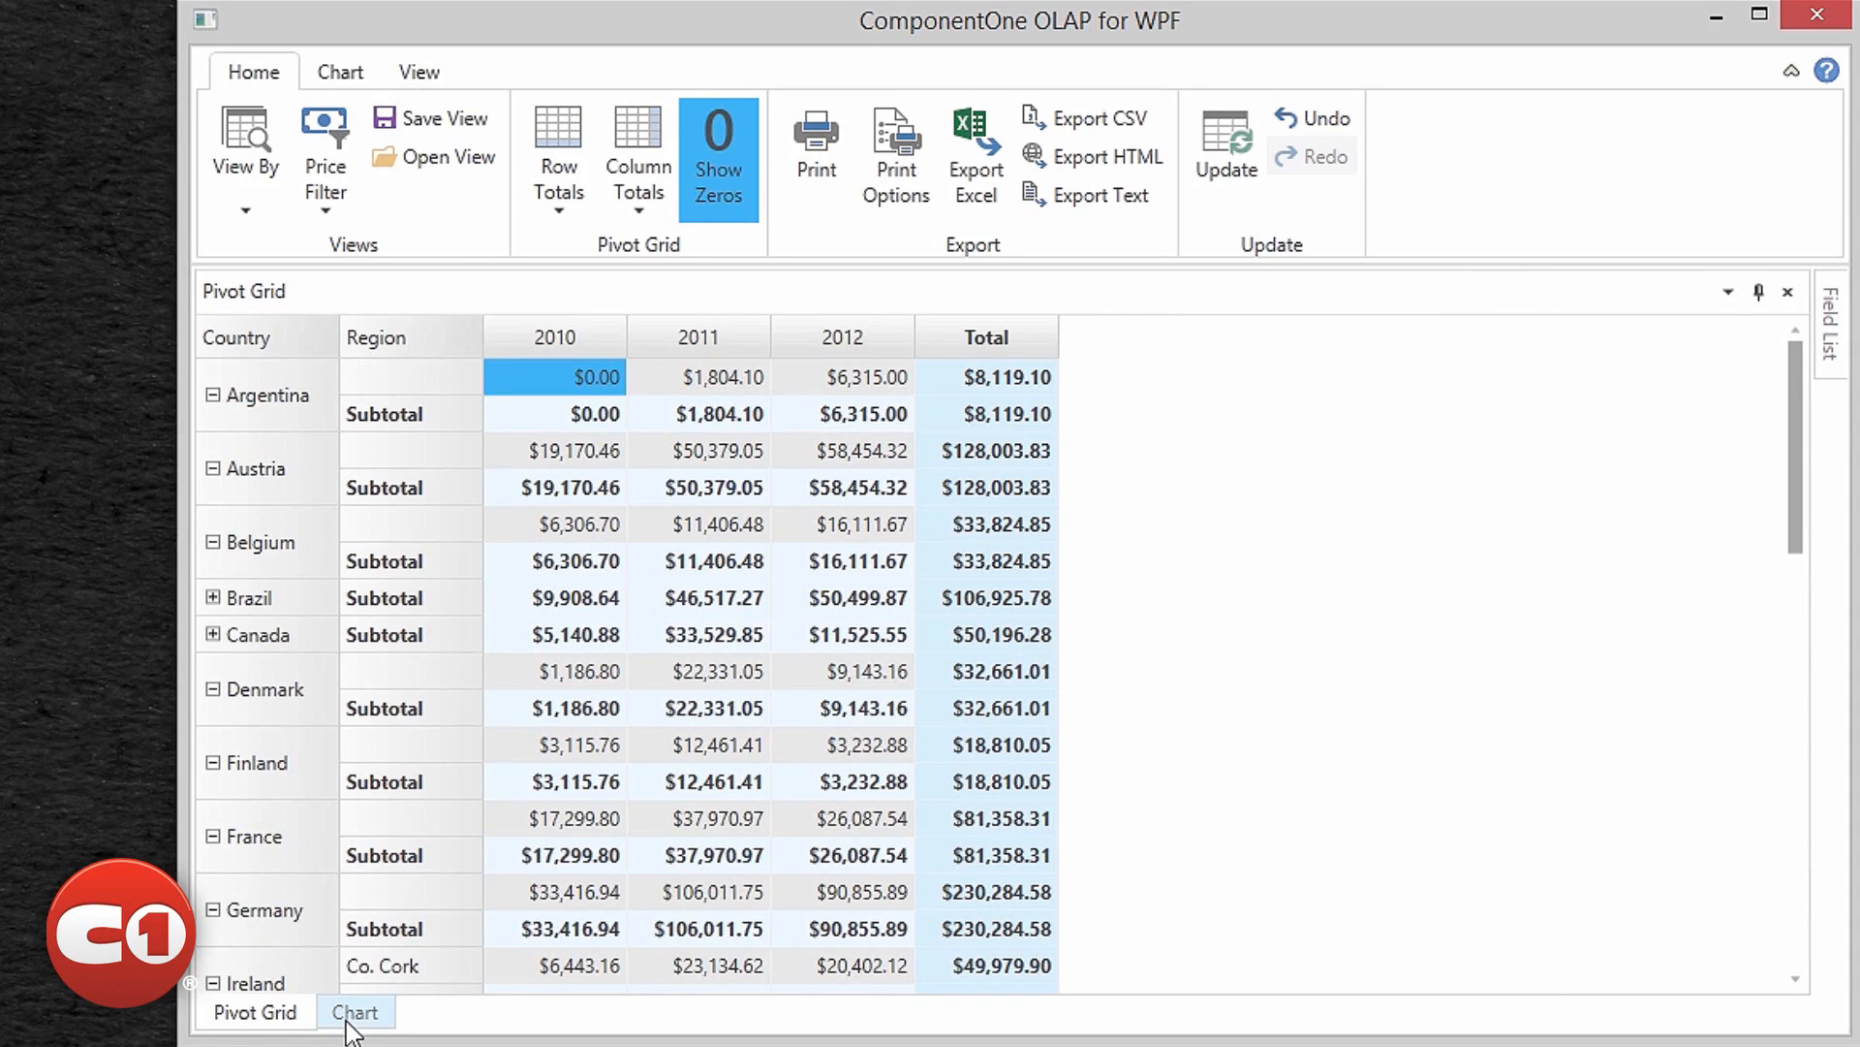
Step: Switch to the Chart view and scroll through the stacked bar chart by country, region and year
click(354, 1011)
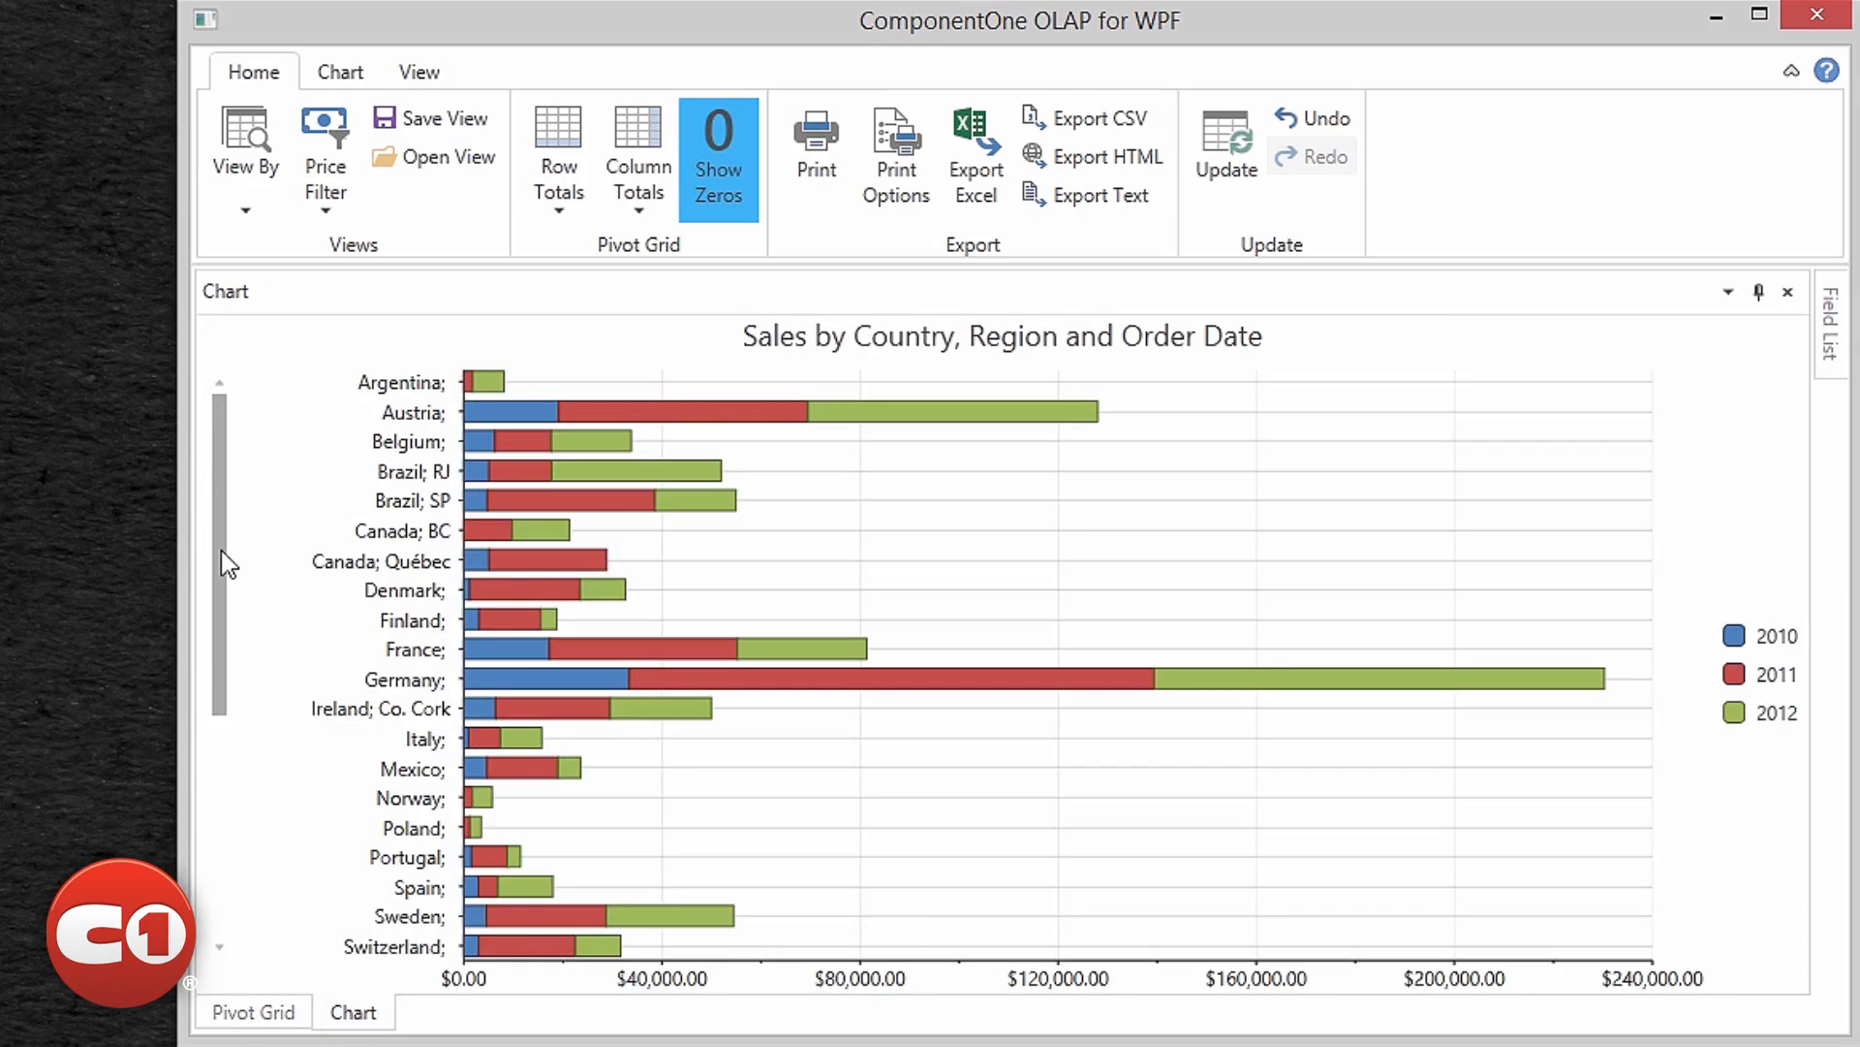
scroll(down, 3)
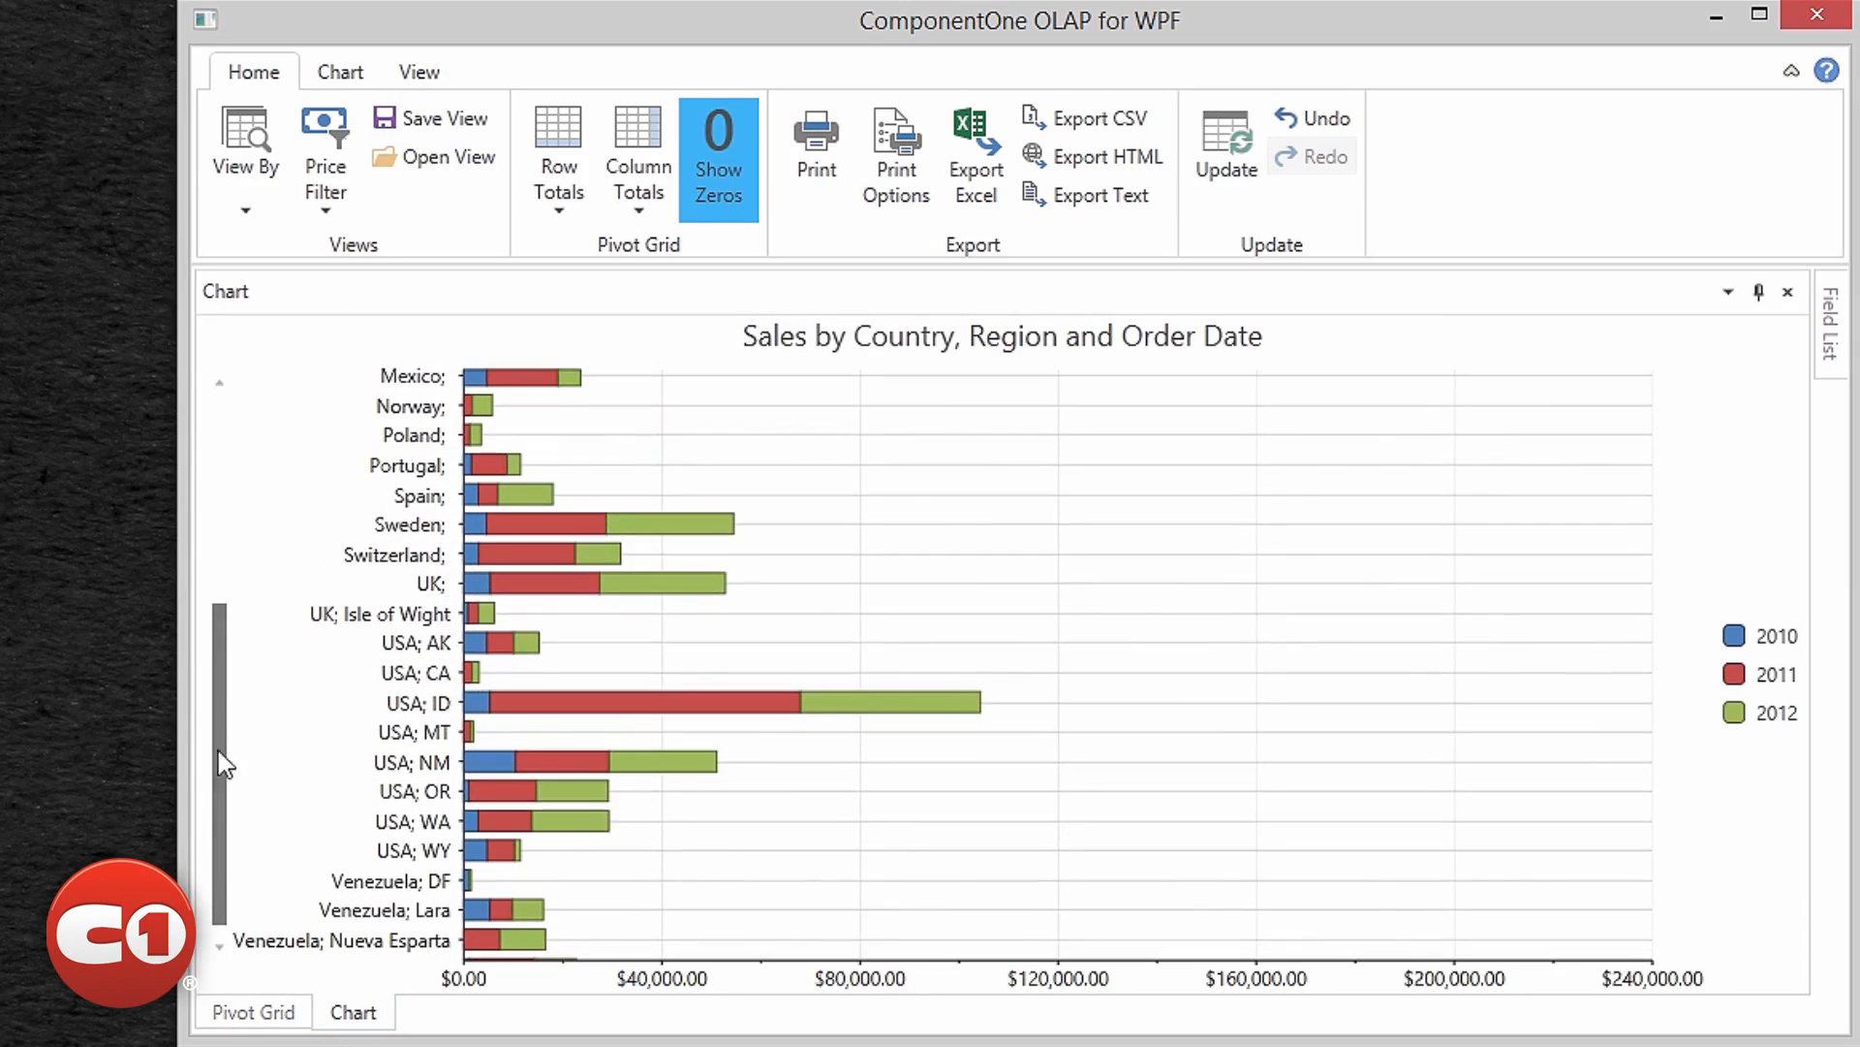
mouse_move(842, 707)
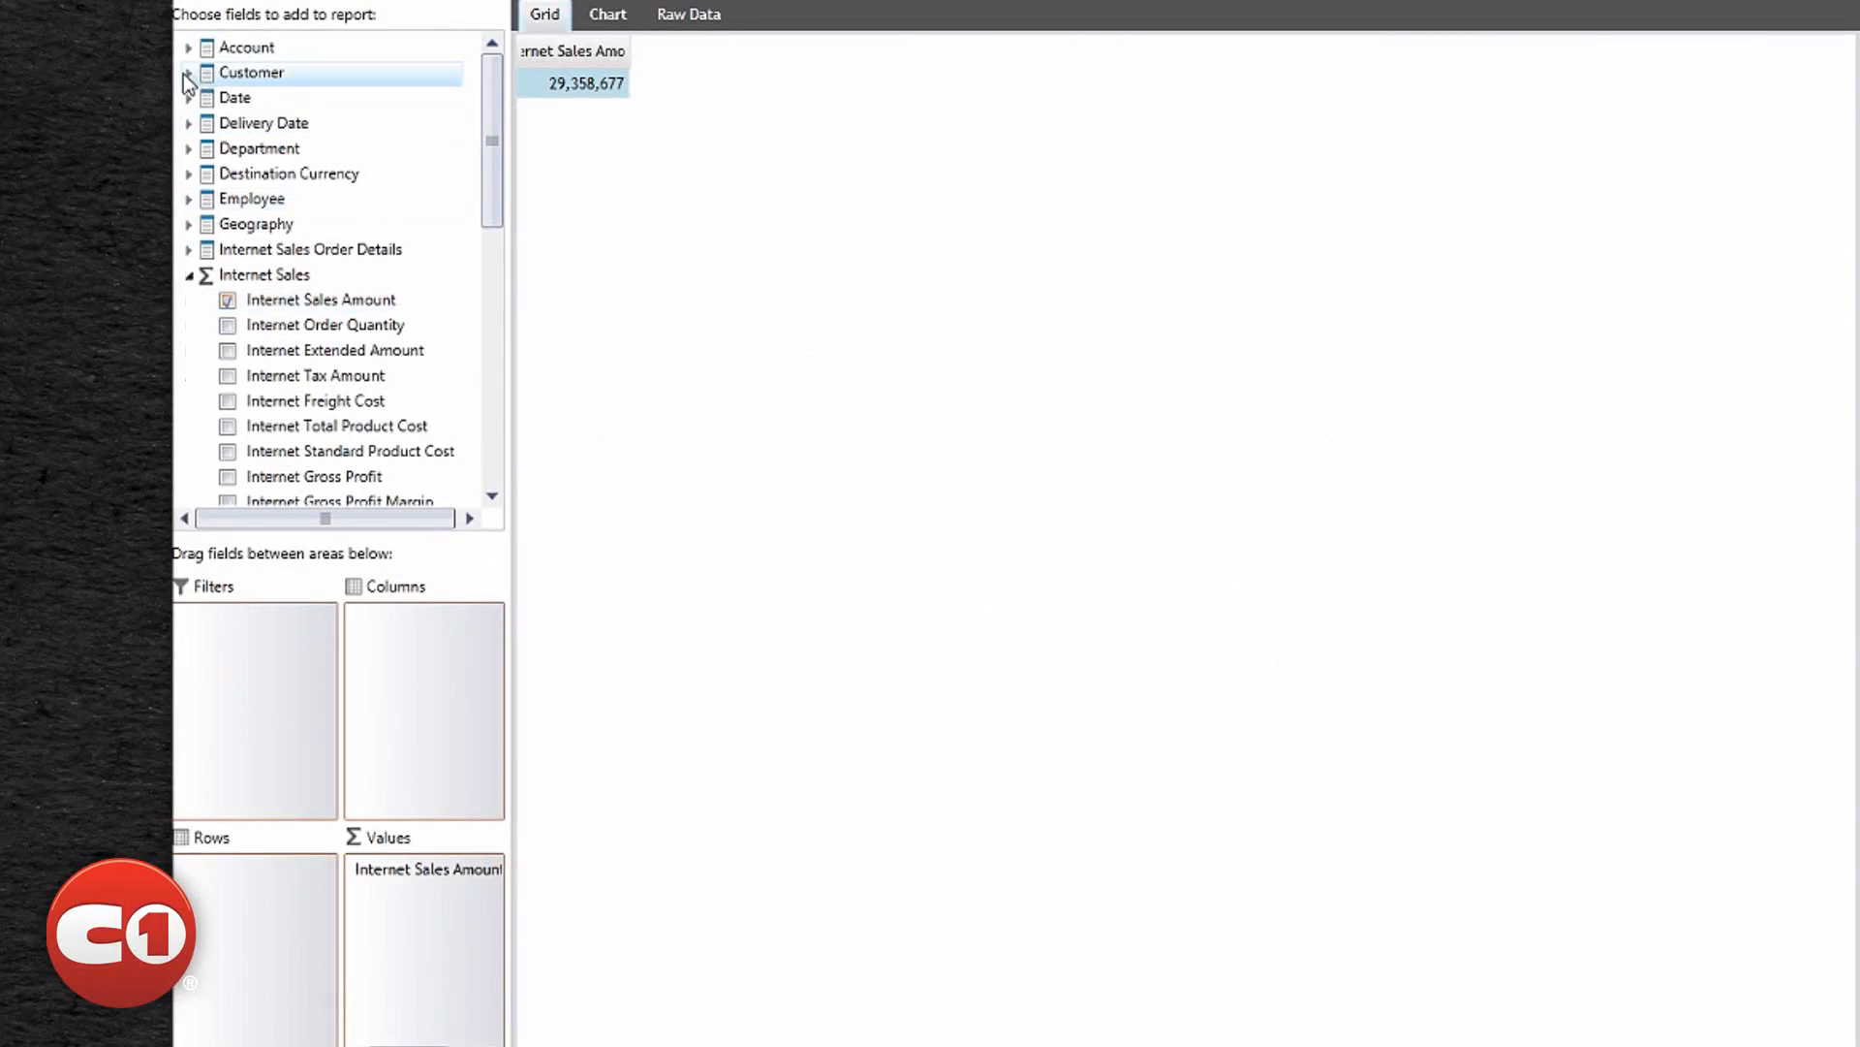
Step: Add customer Country and State-Province as row fields, then expand the Demographic fields
click(187, 73)
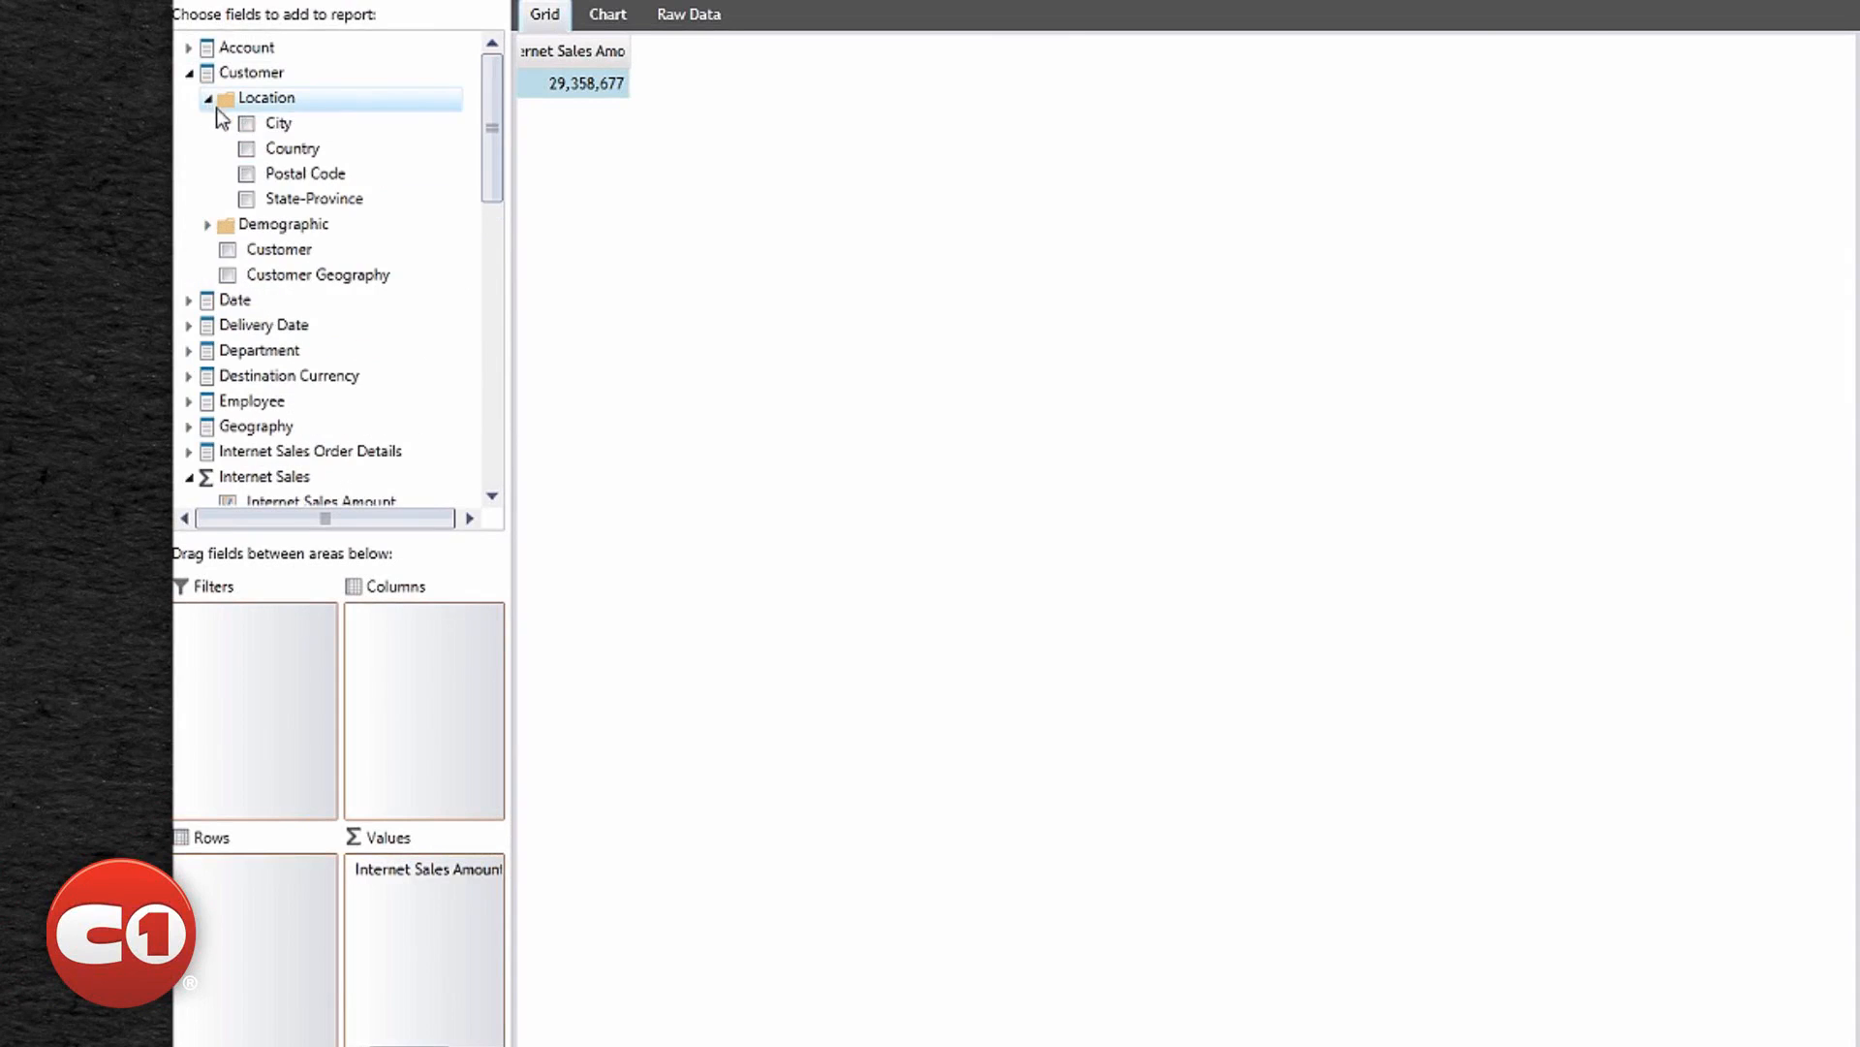
click(247, 149)
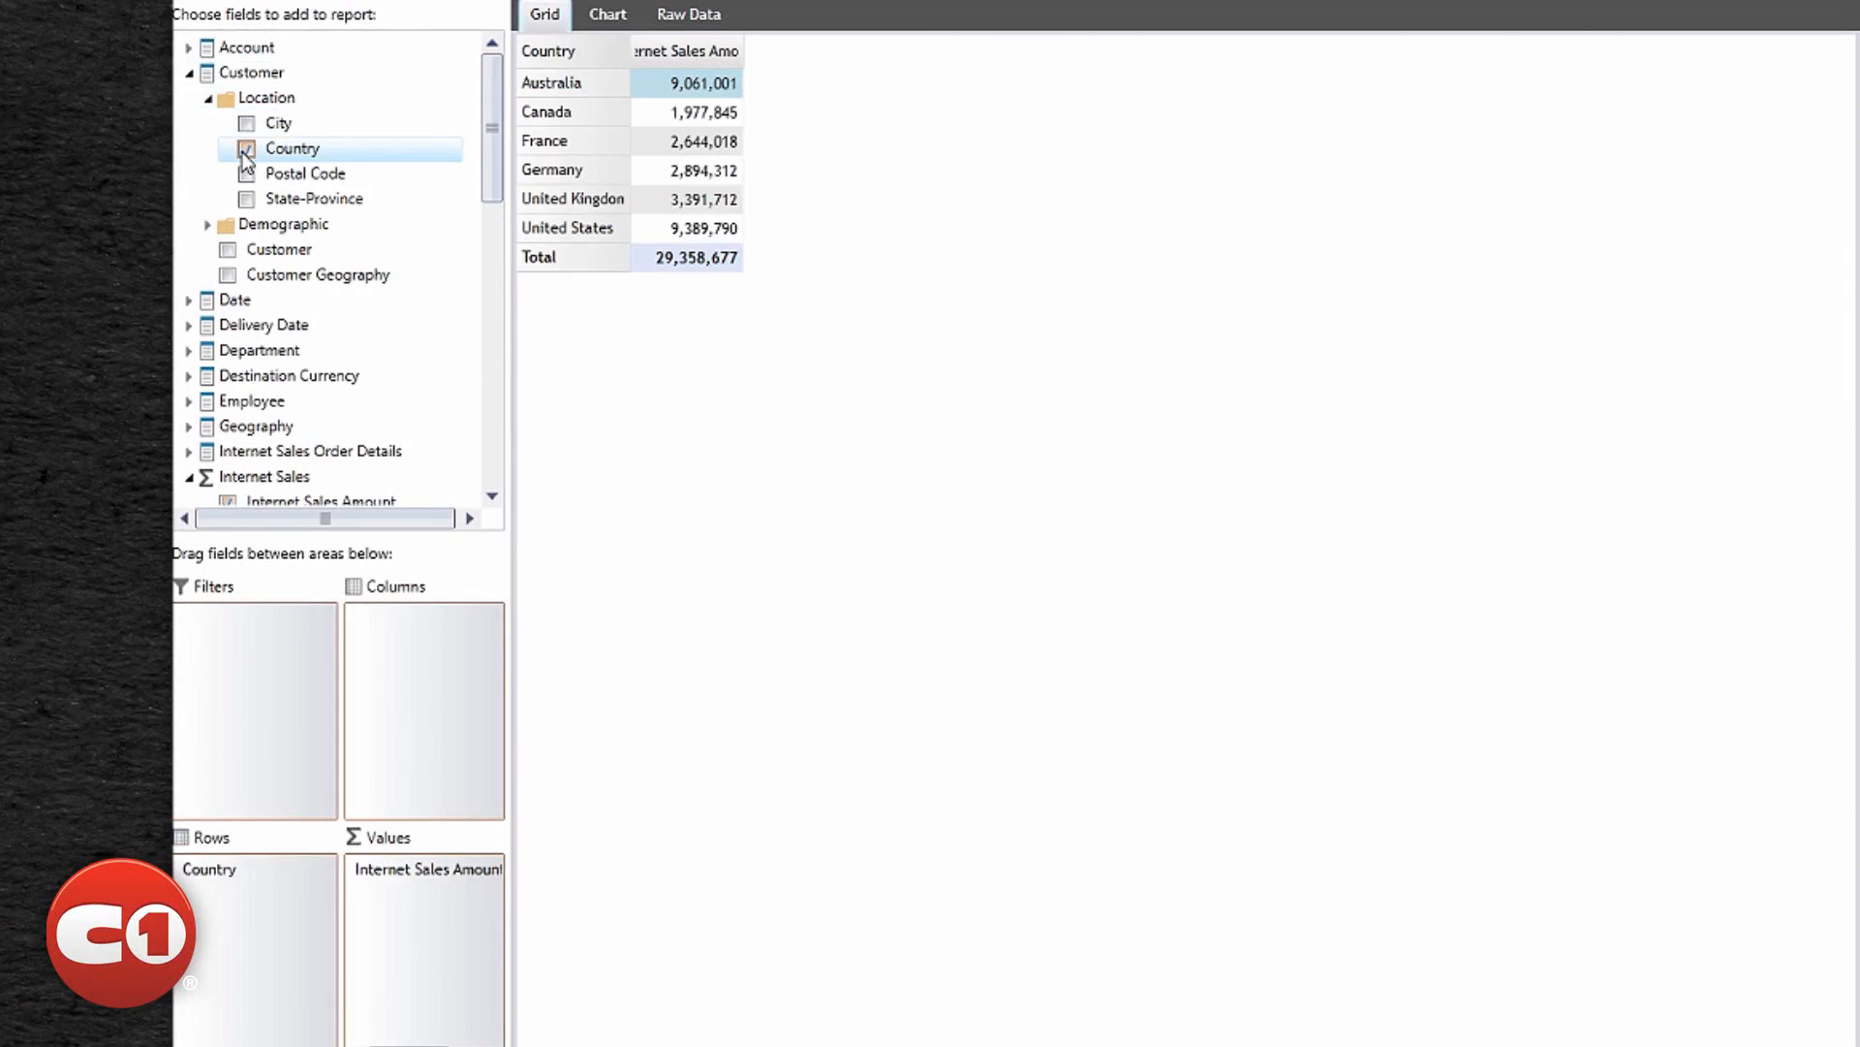
click(245, 197)
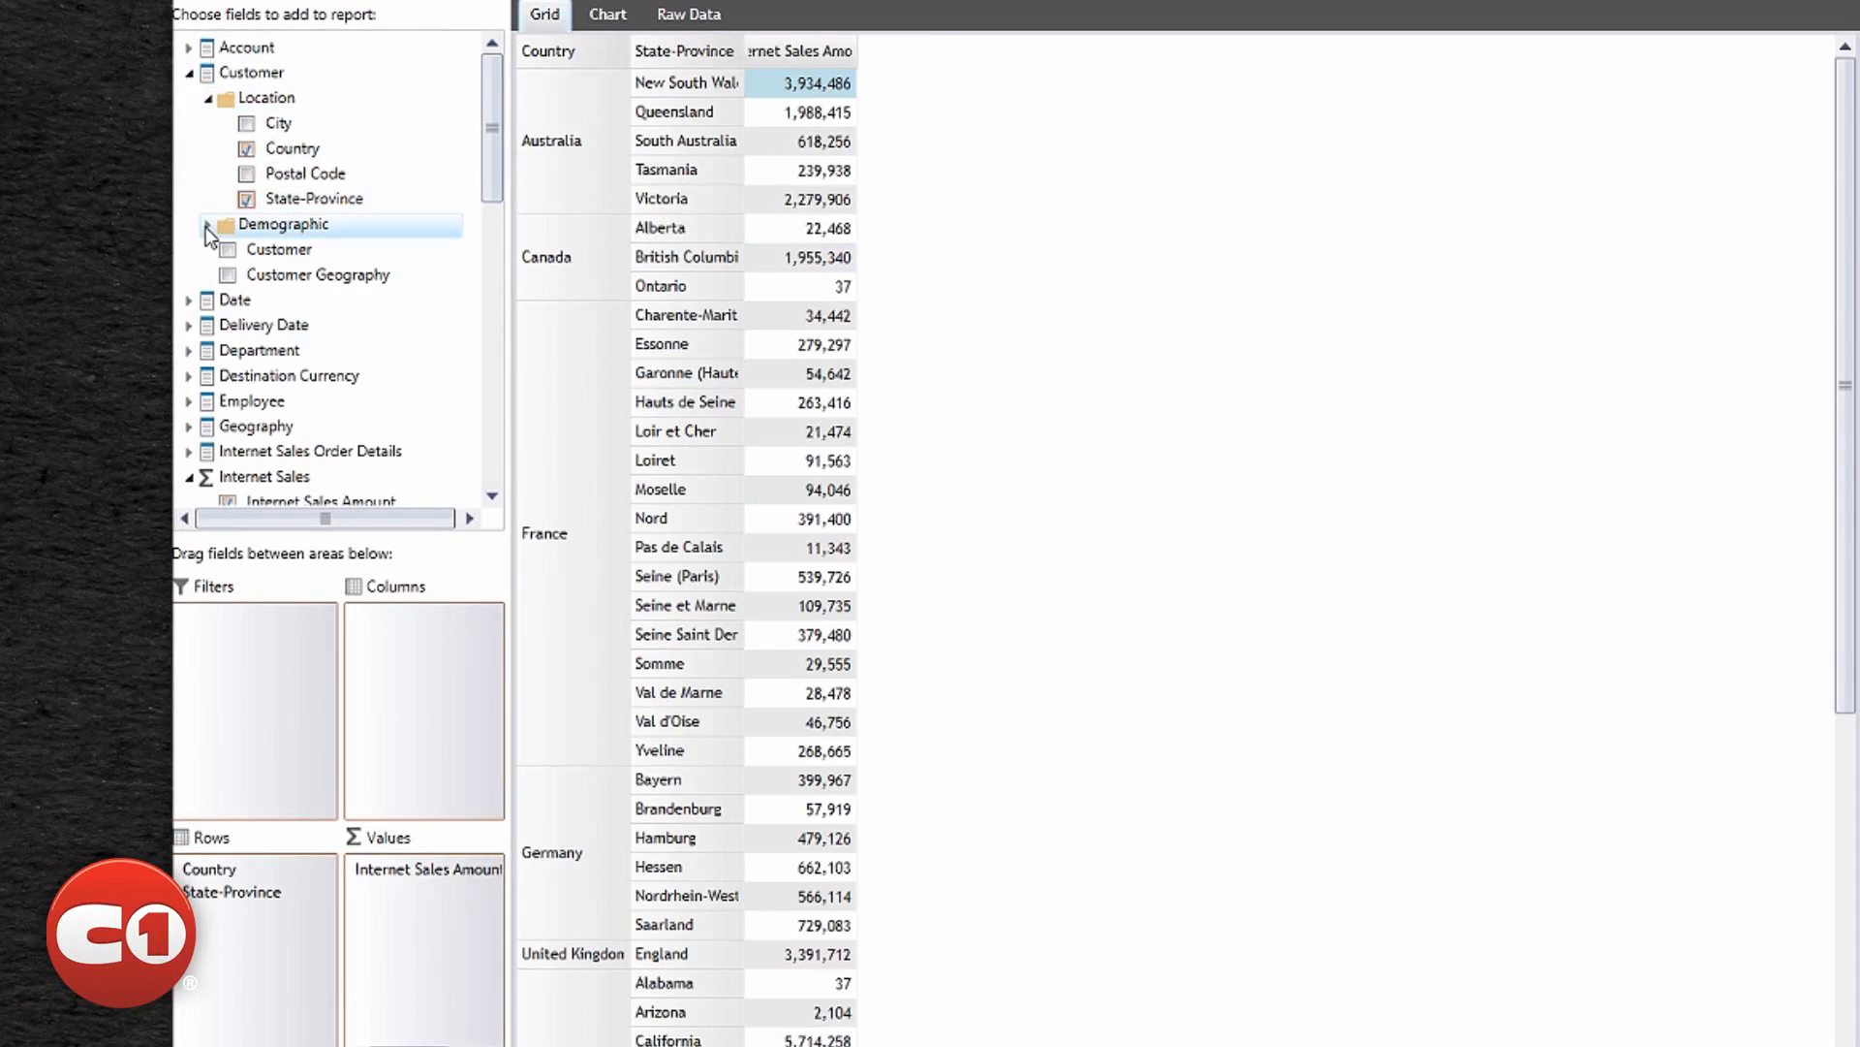
click(207, 224)
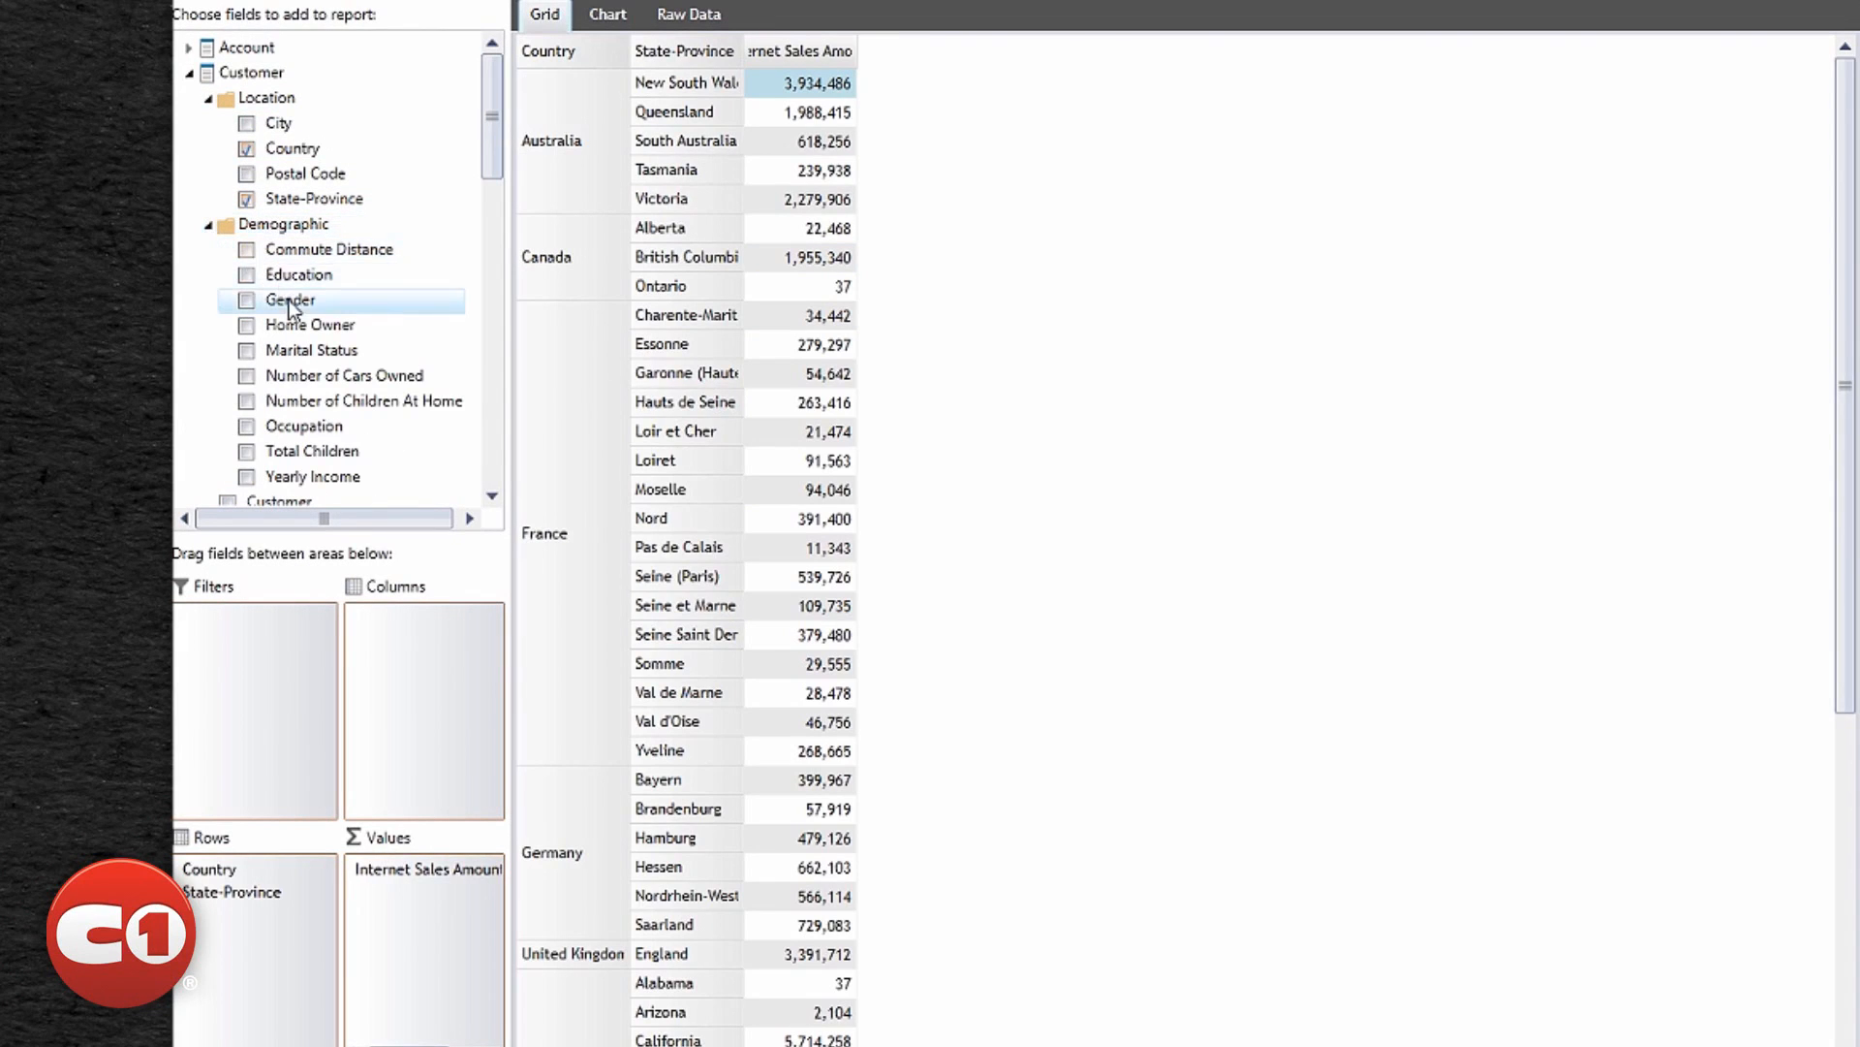
drag(289, 300, 433, 640)
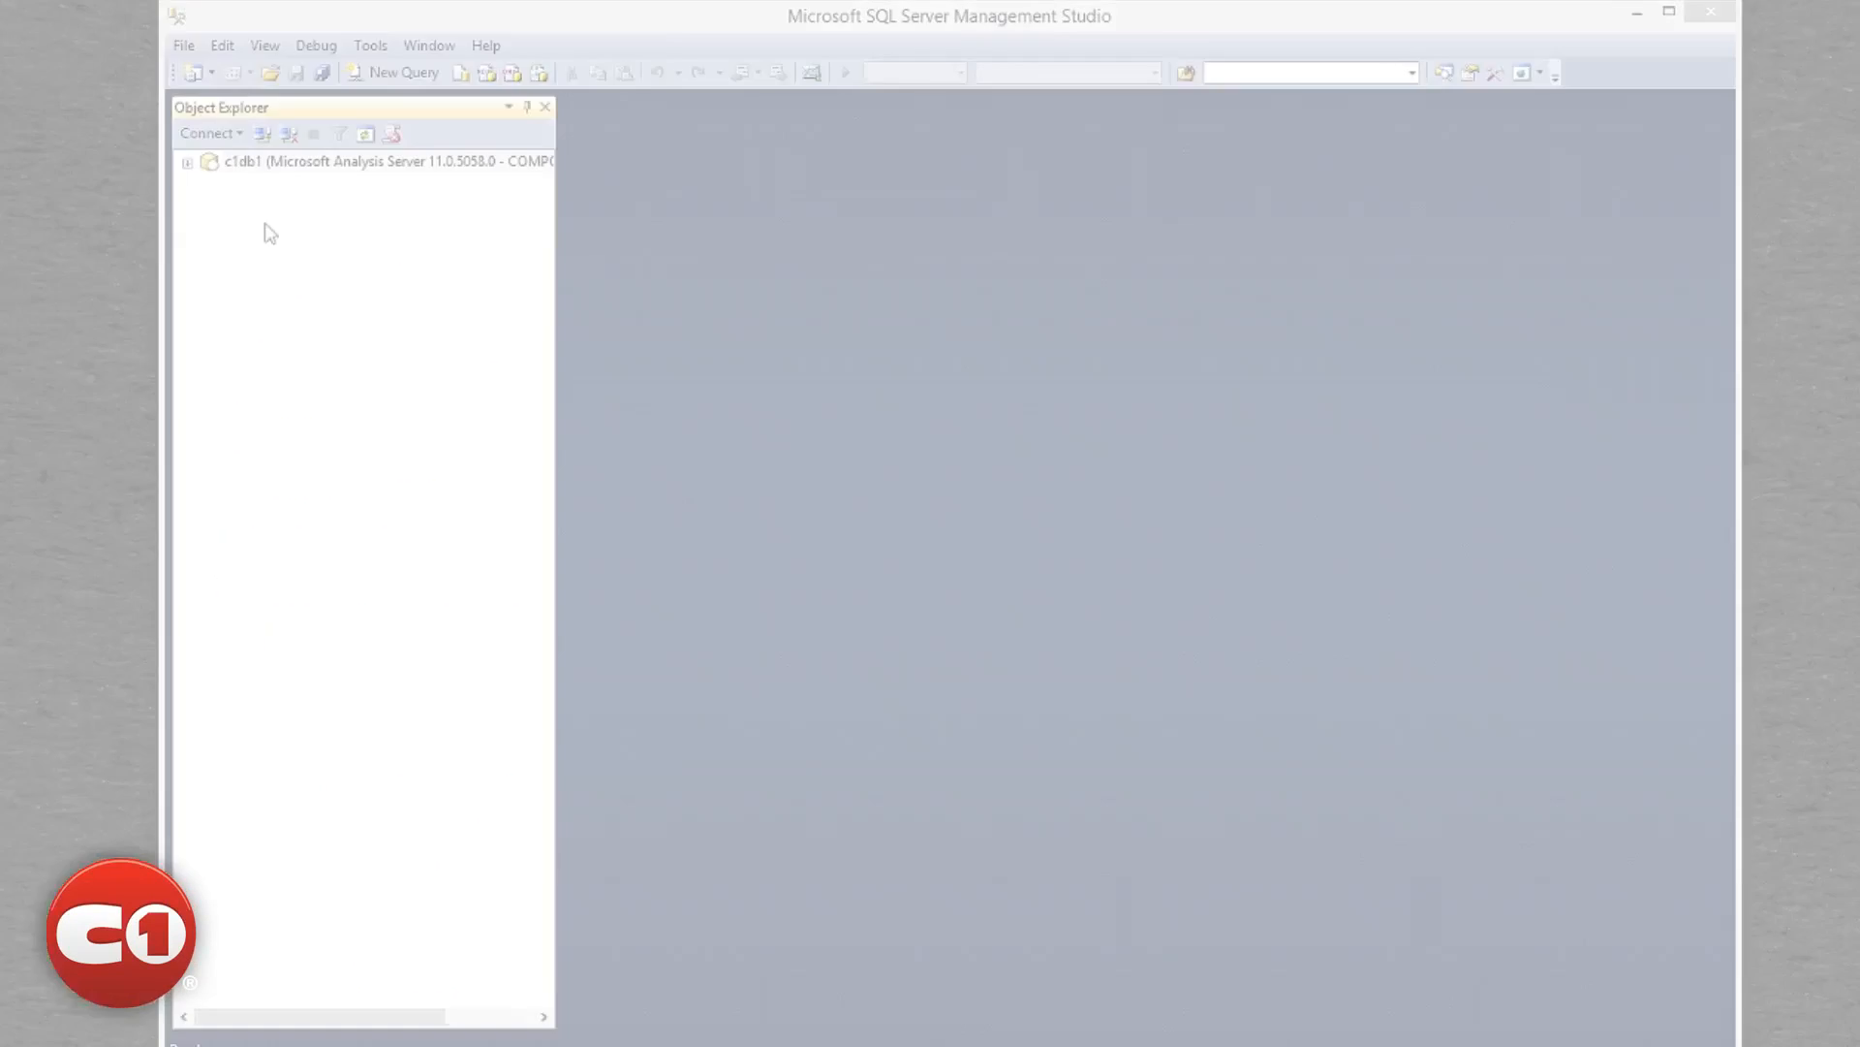
Step: Expand the server, Databases and the AdventureWorks database to list its Cubes
click(187, 160)
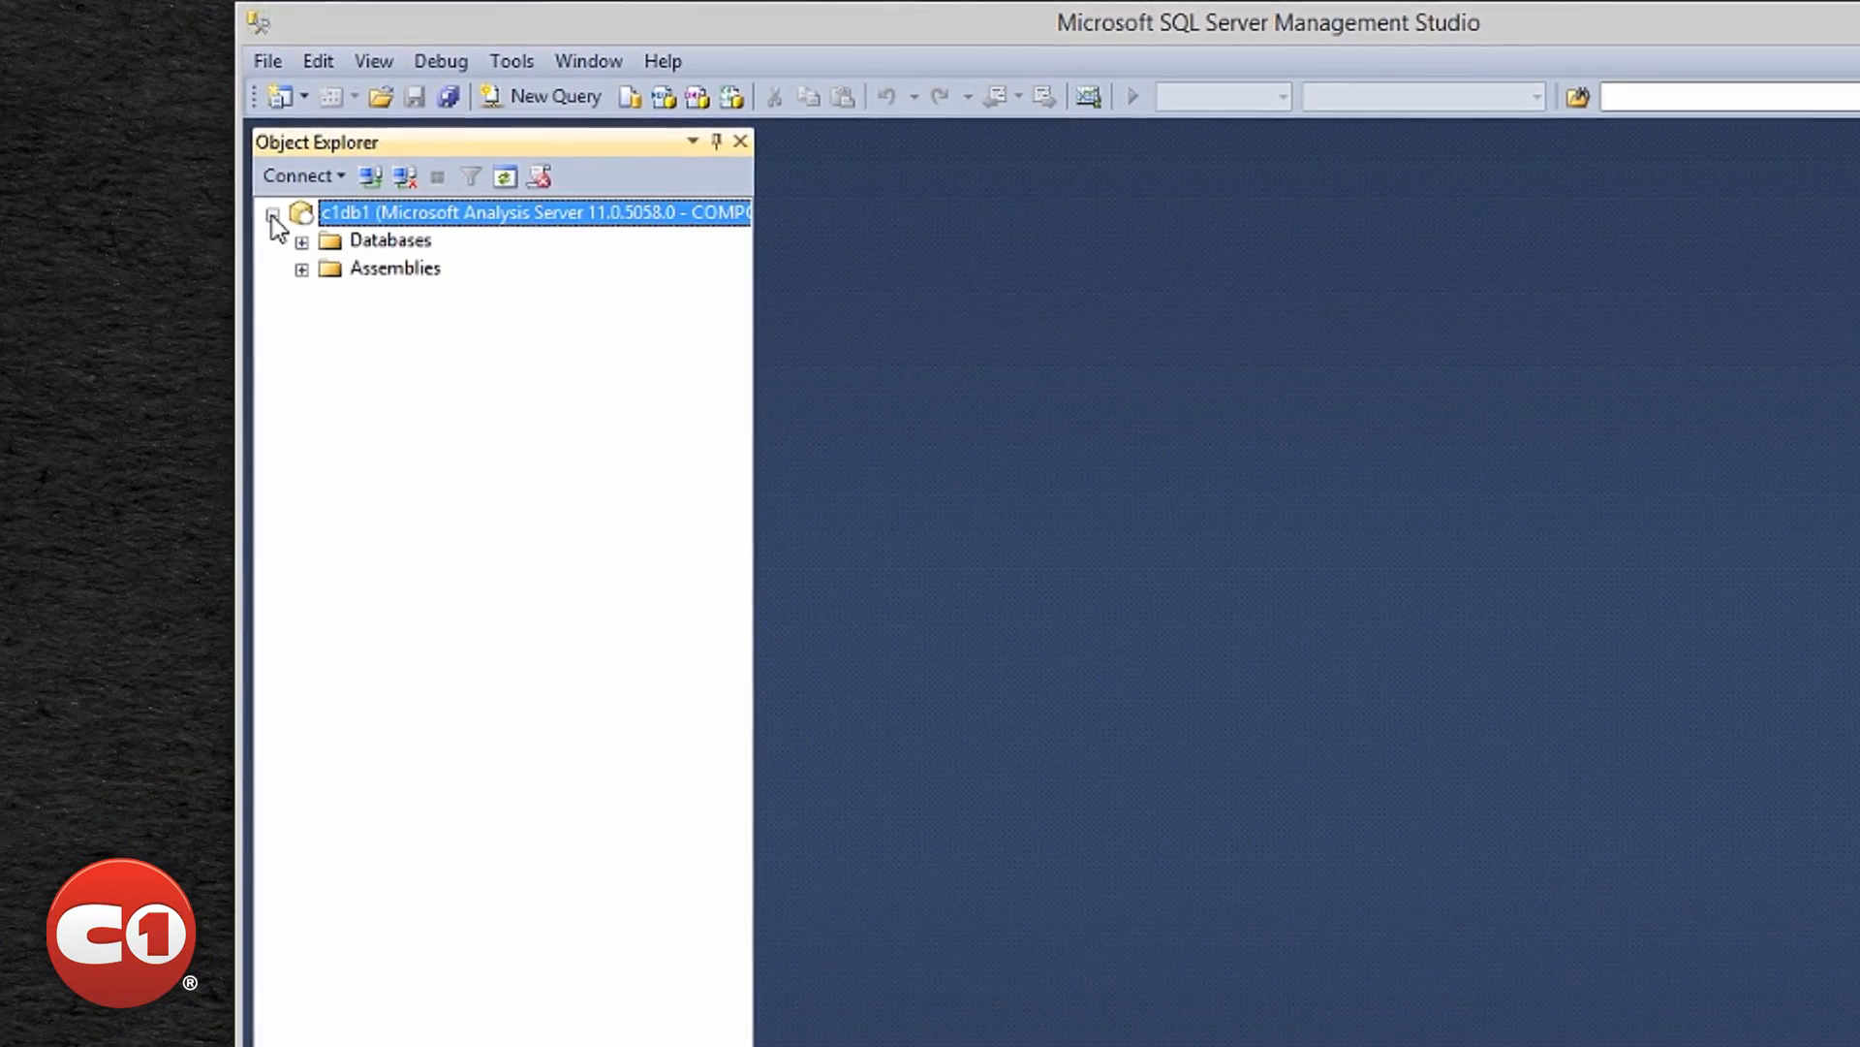
click(303, 244)
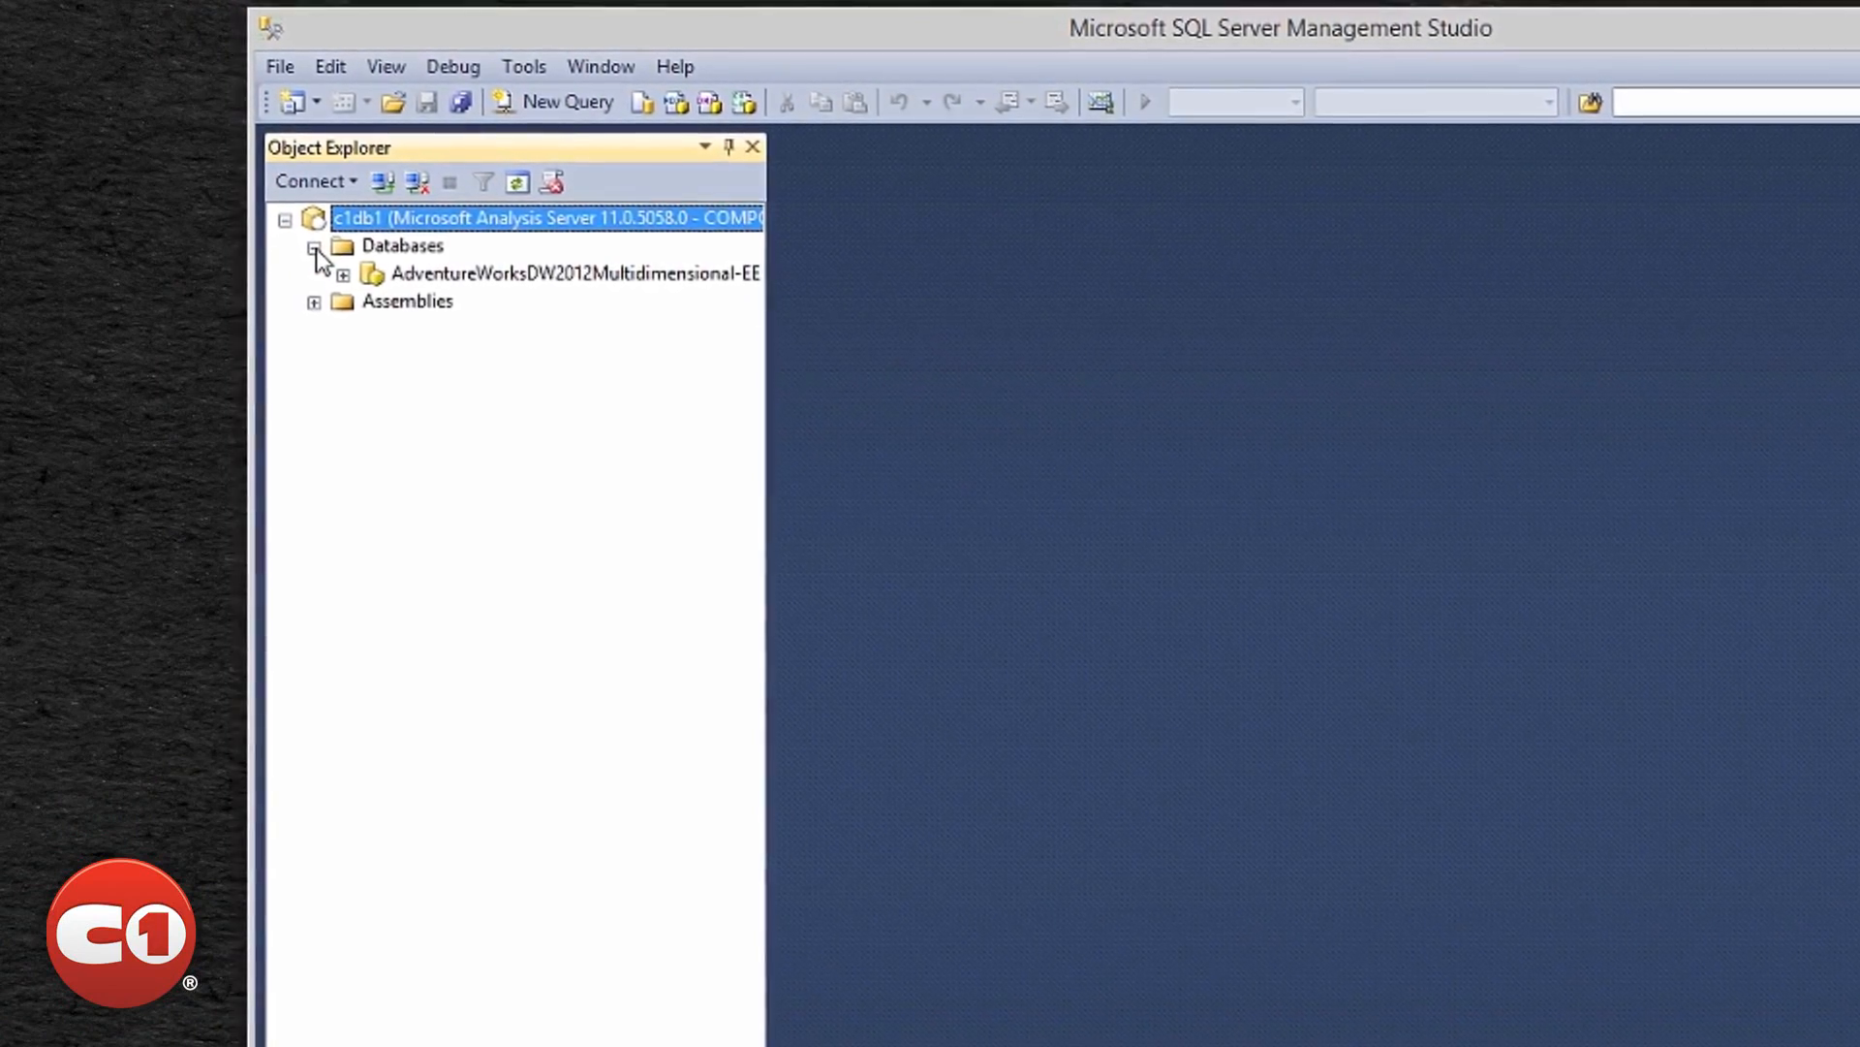
click(355, 273)
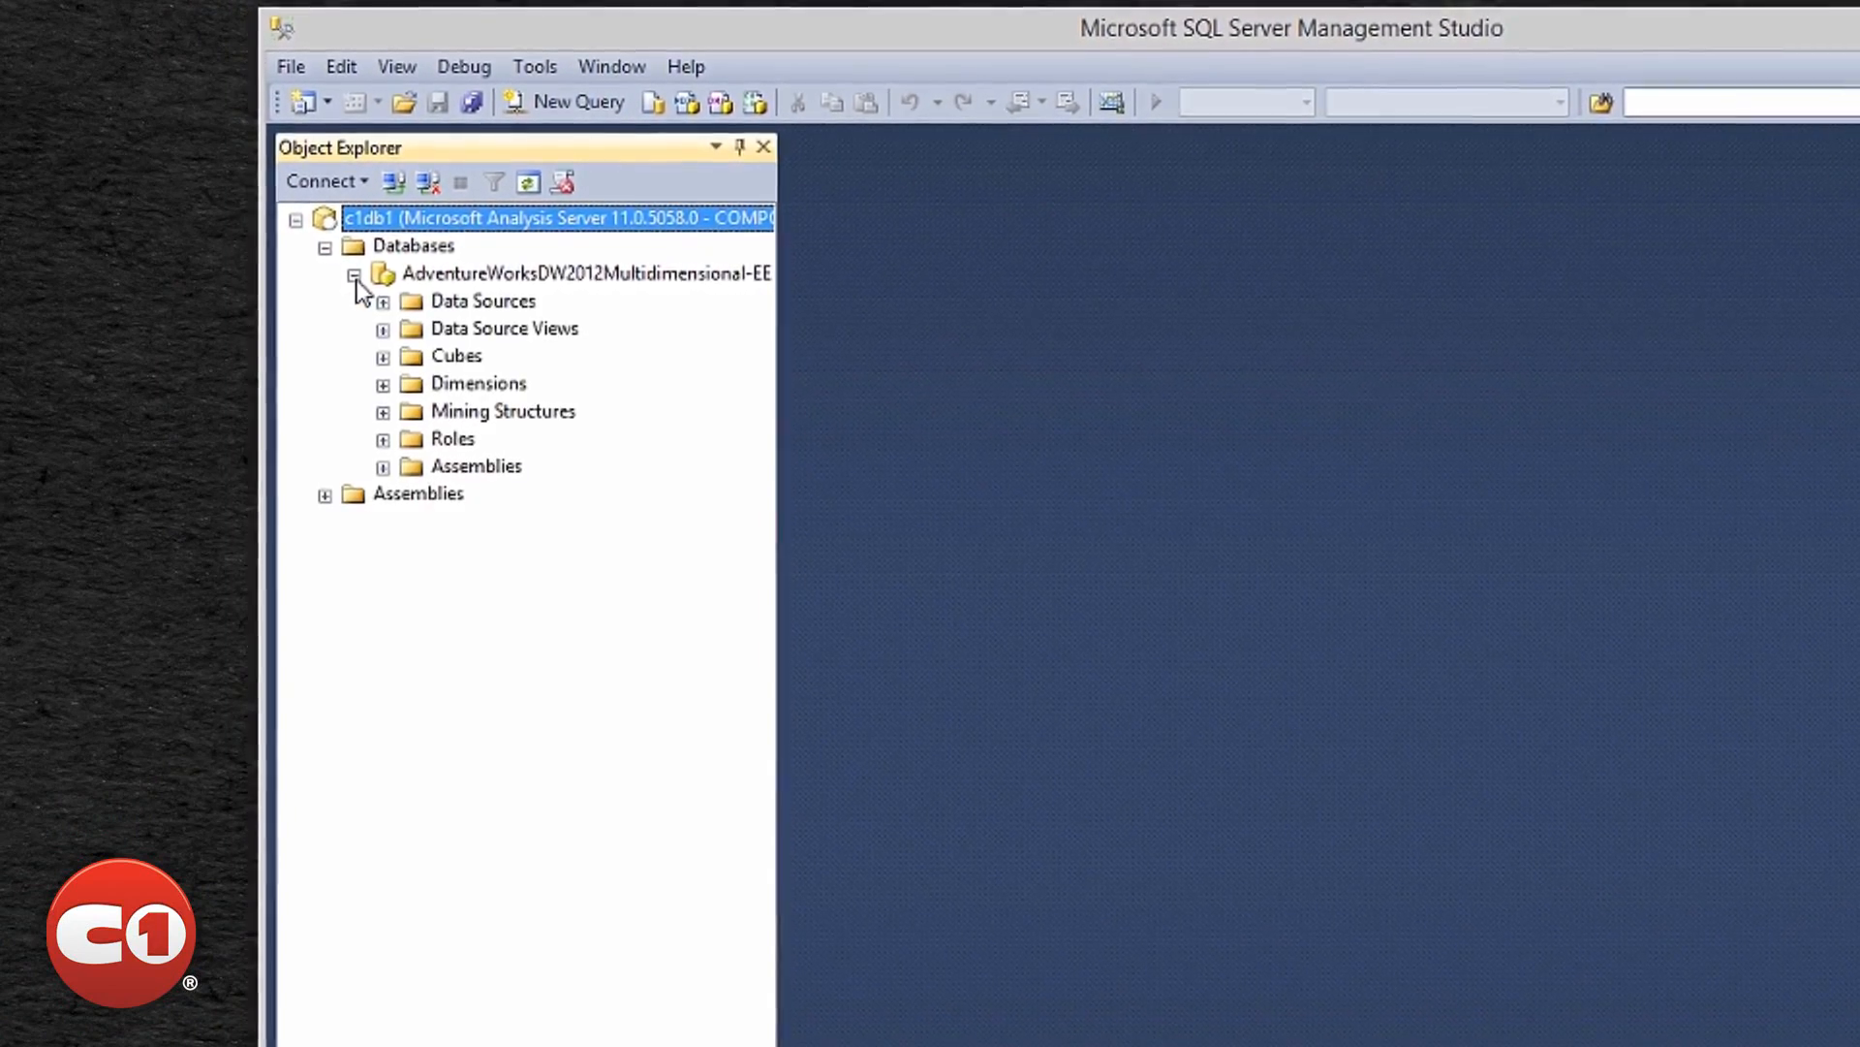
click(456, 354)
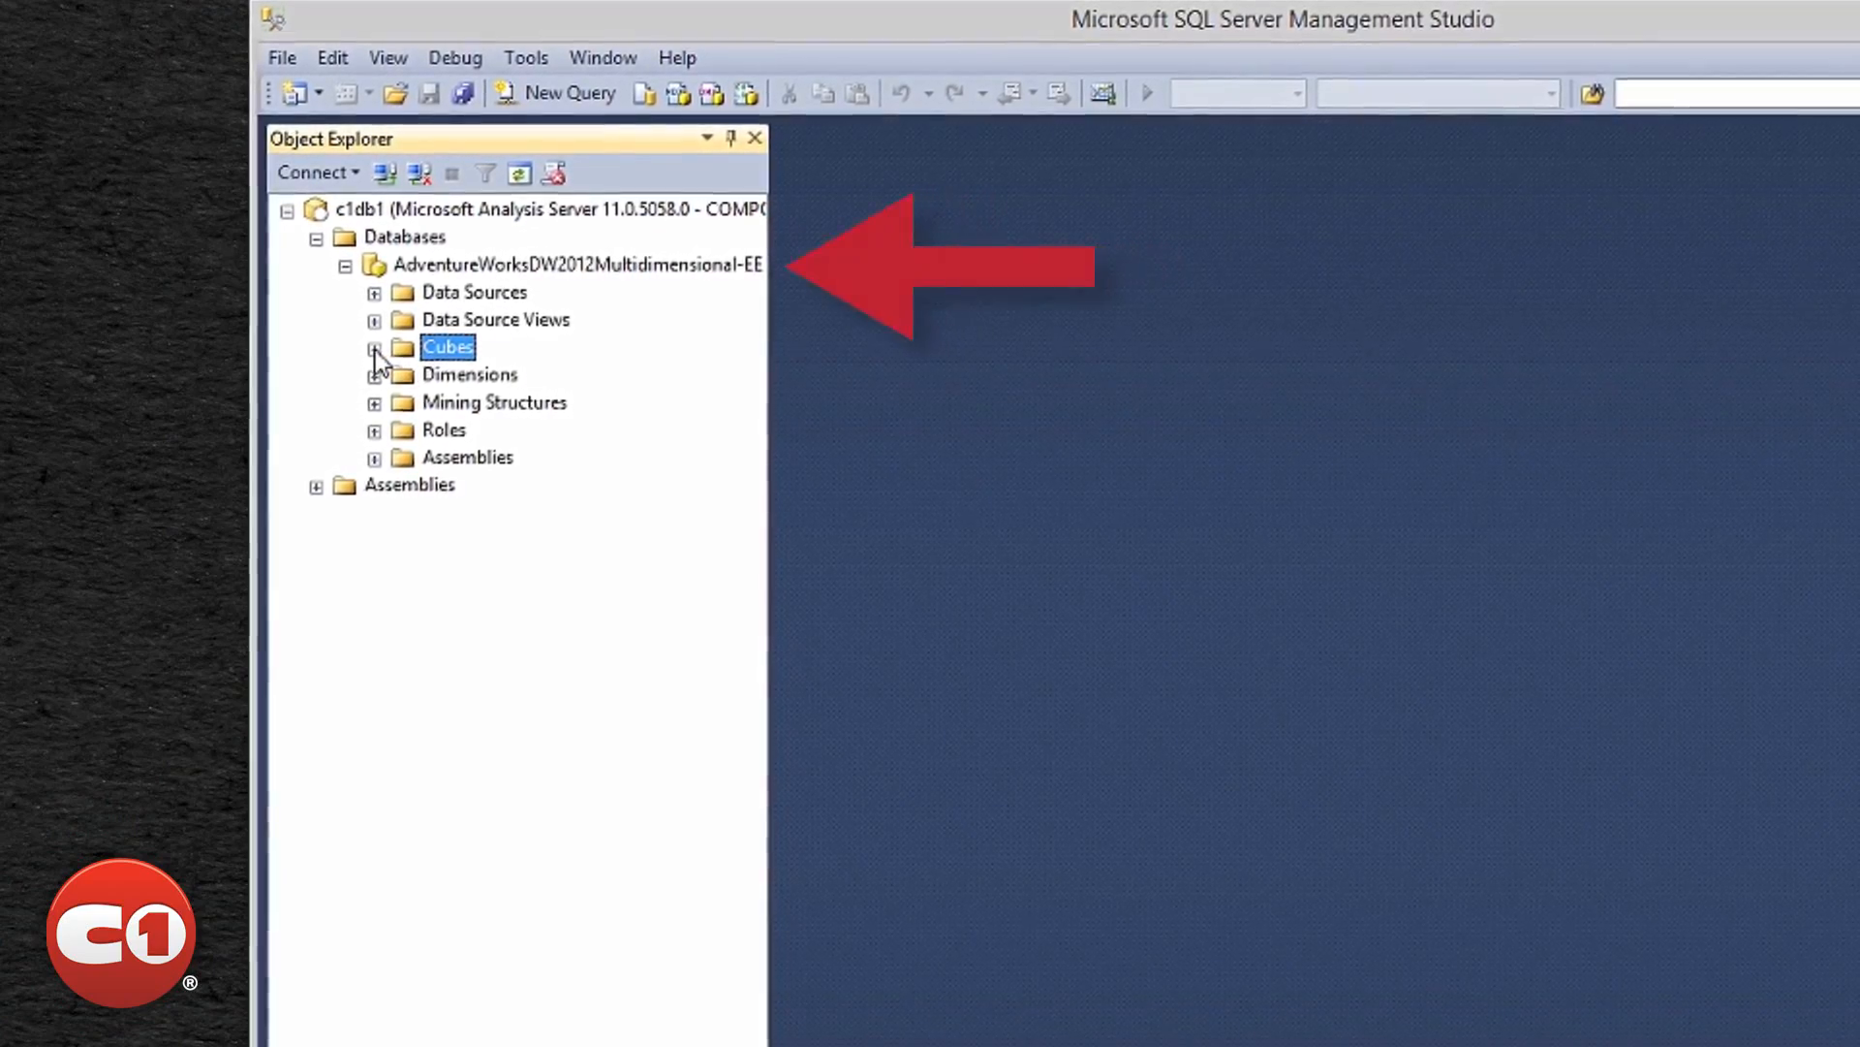
click(374, 345)
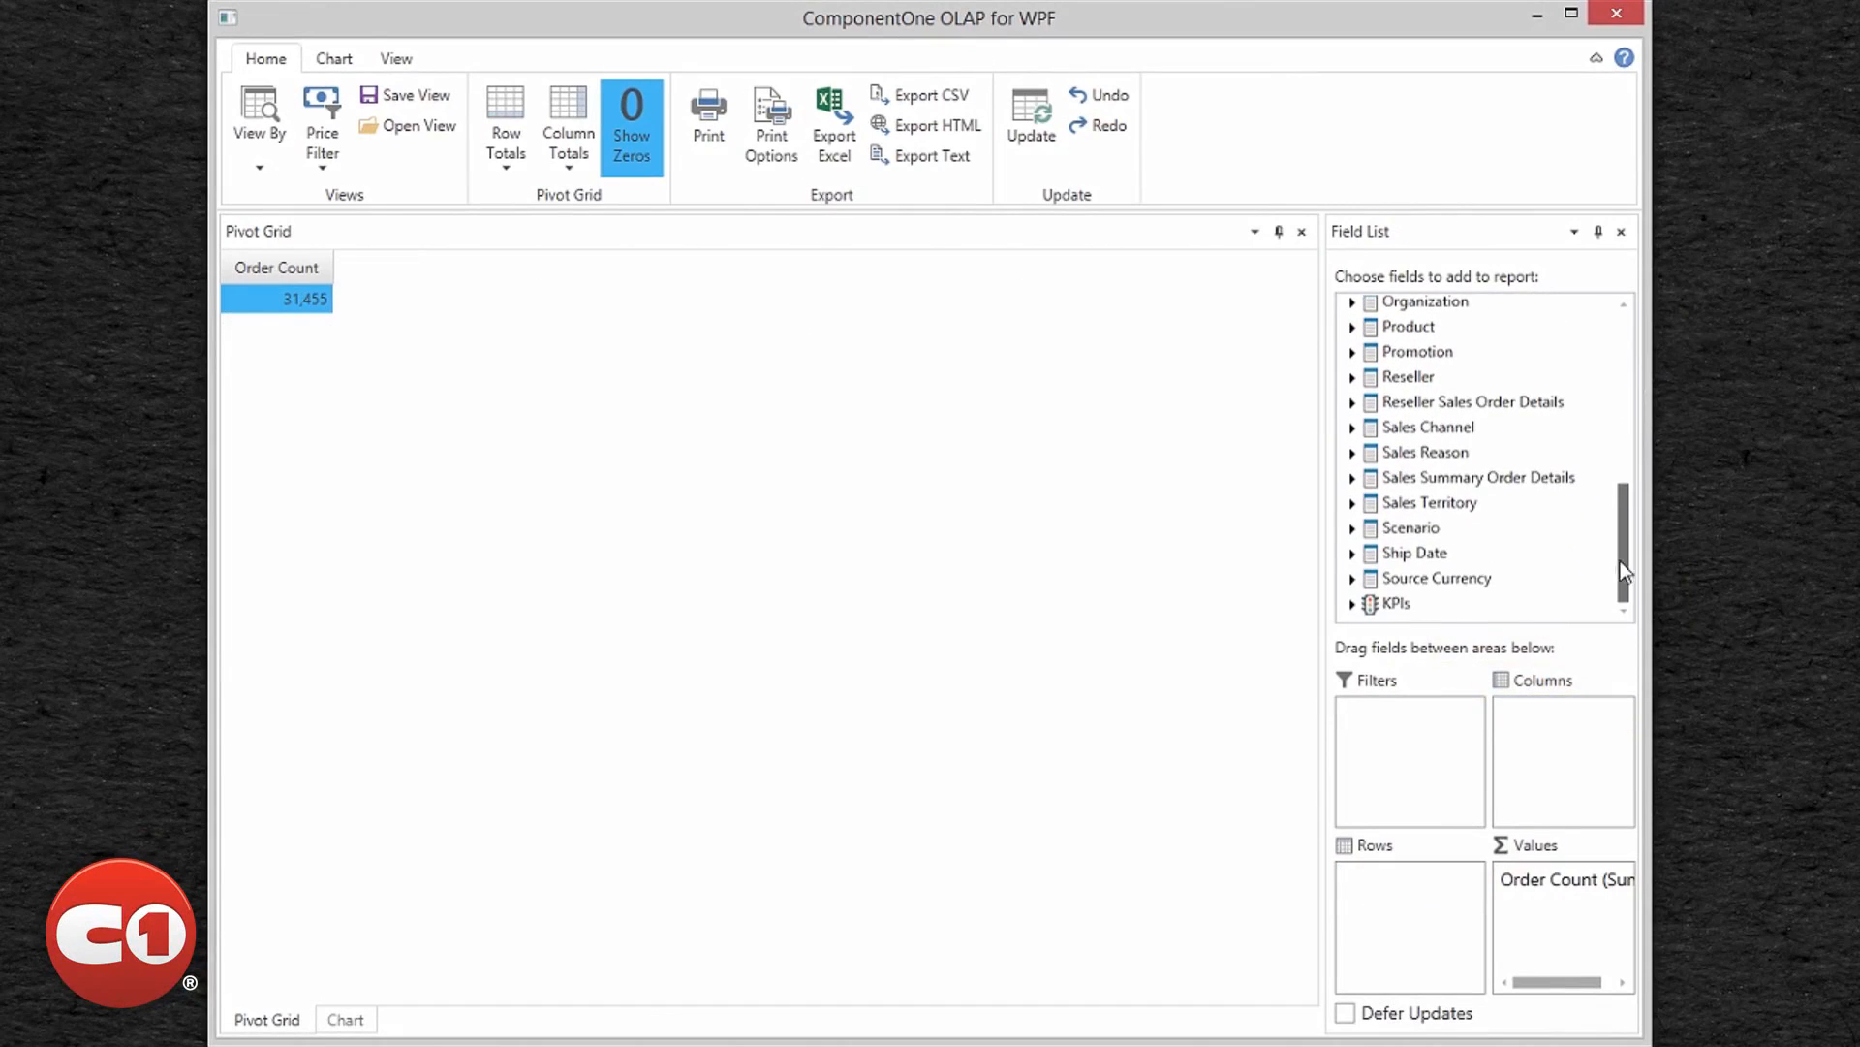
Step: Show order counts by Sales Territory Group with individual territories under each group
click(1353, 502)
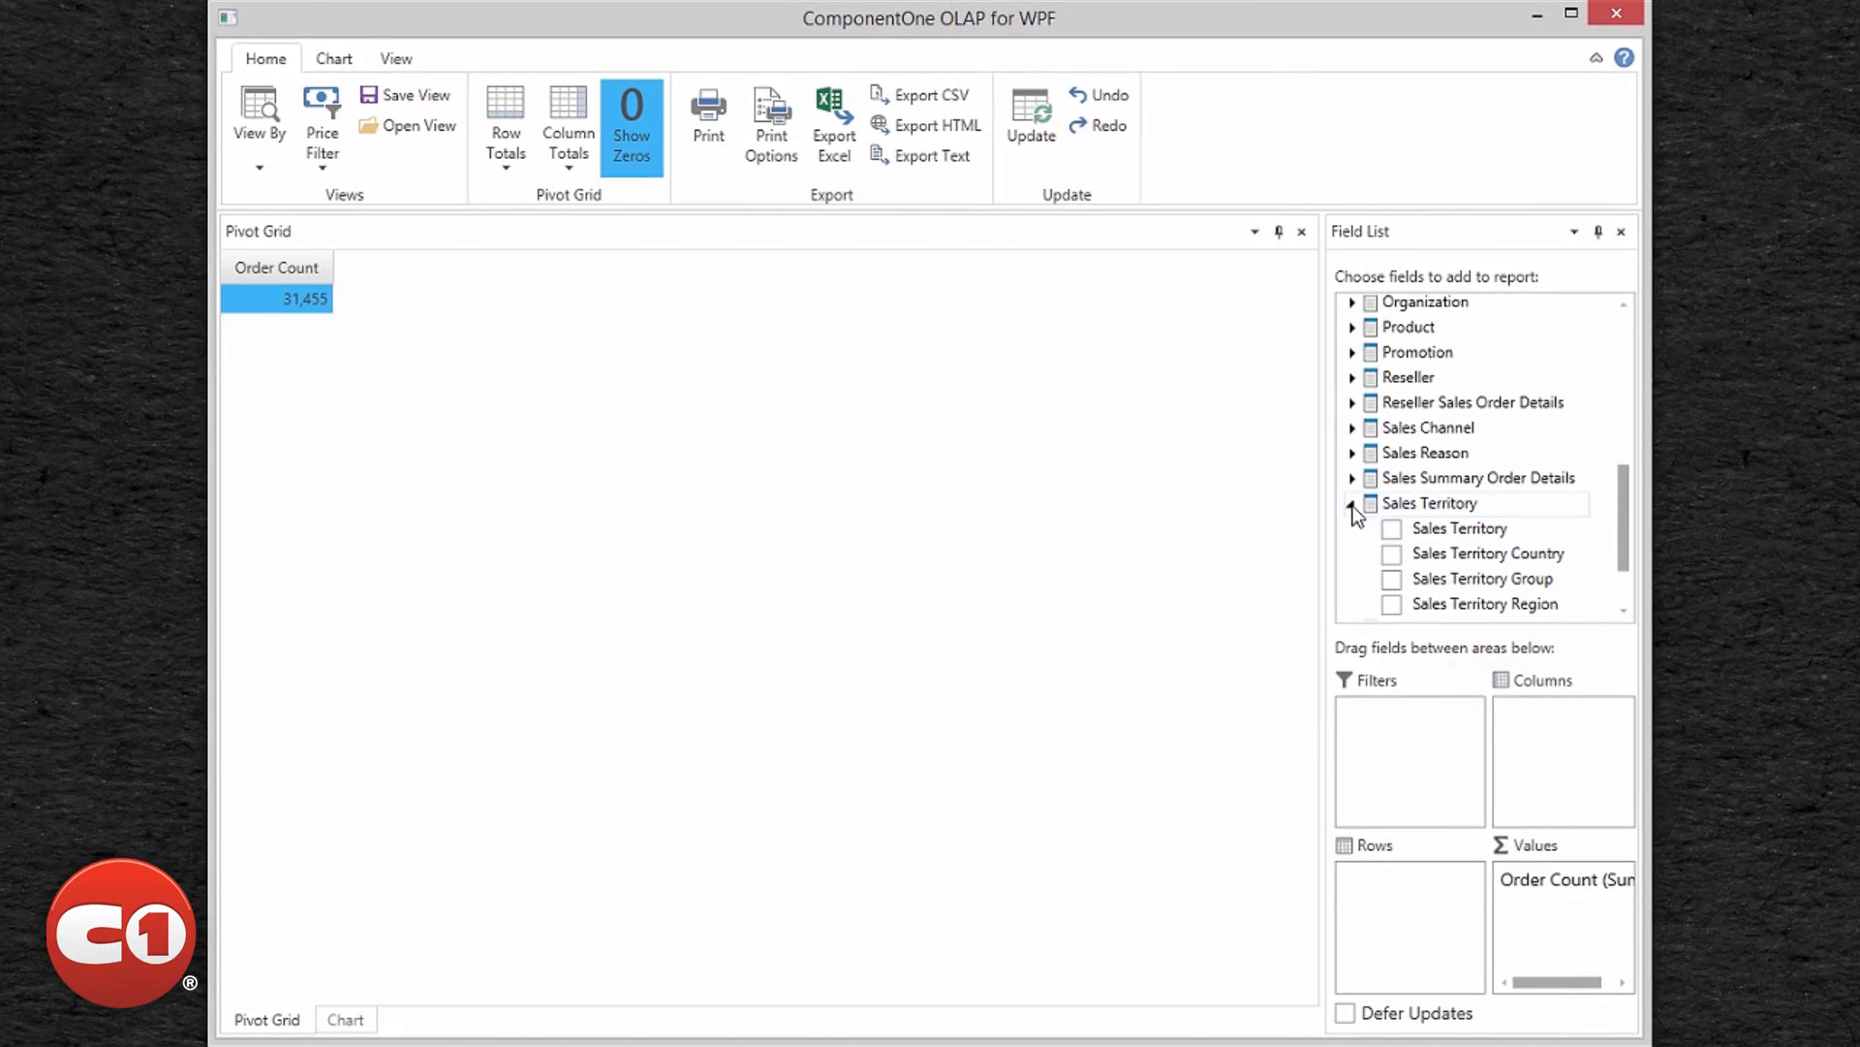
click(1391, 578)
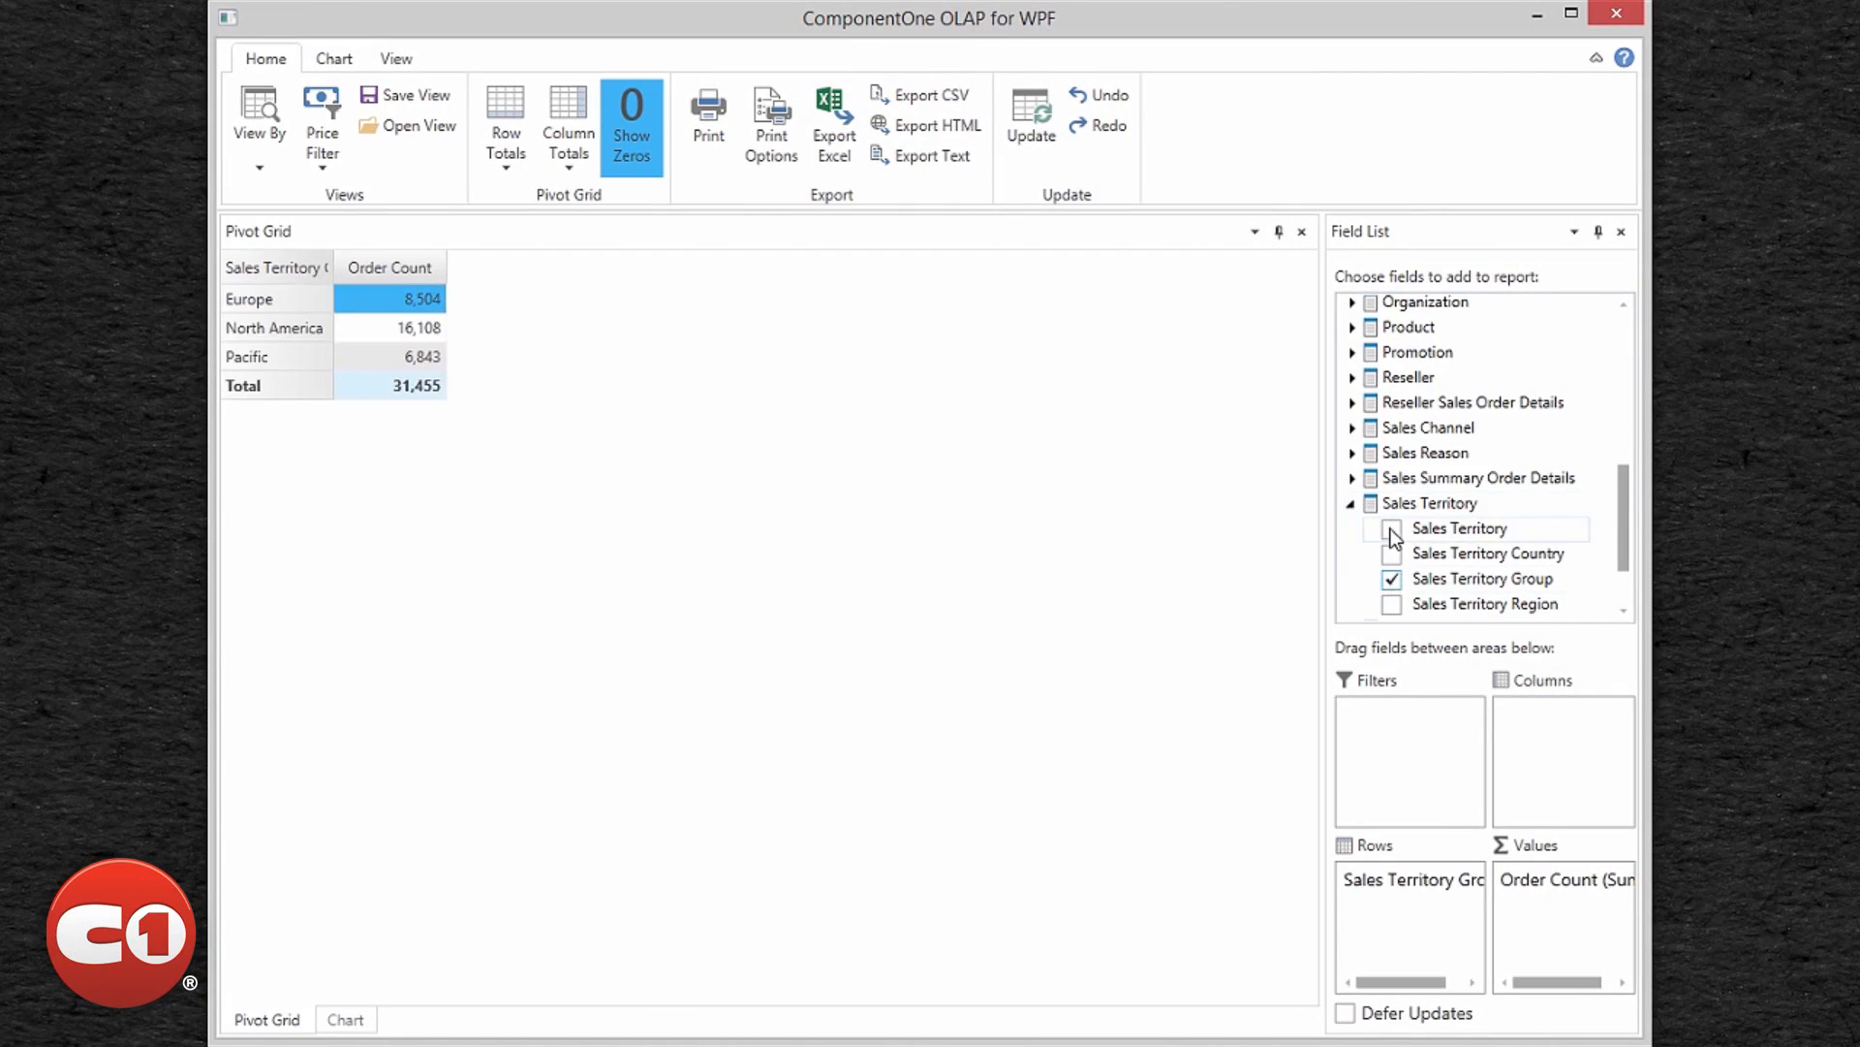
click(1391, 528)
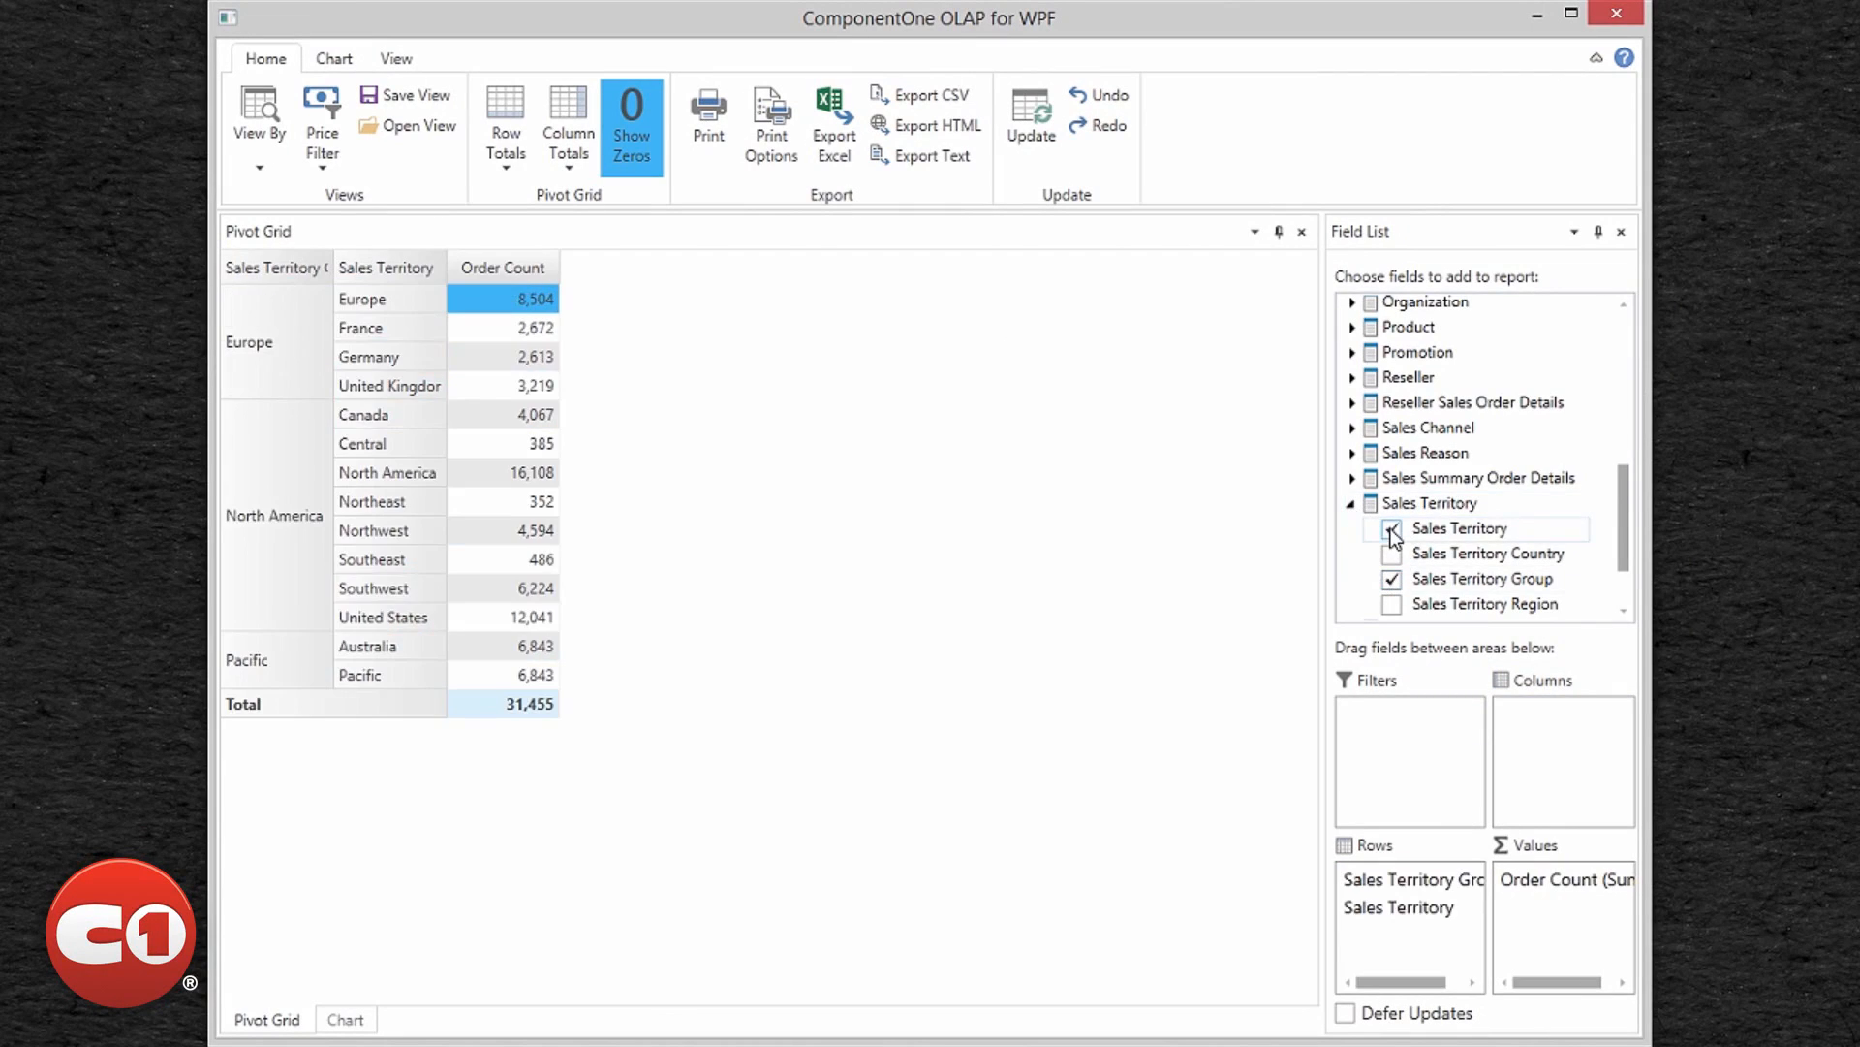
click(1392, 528)
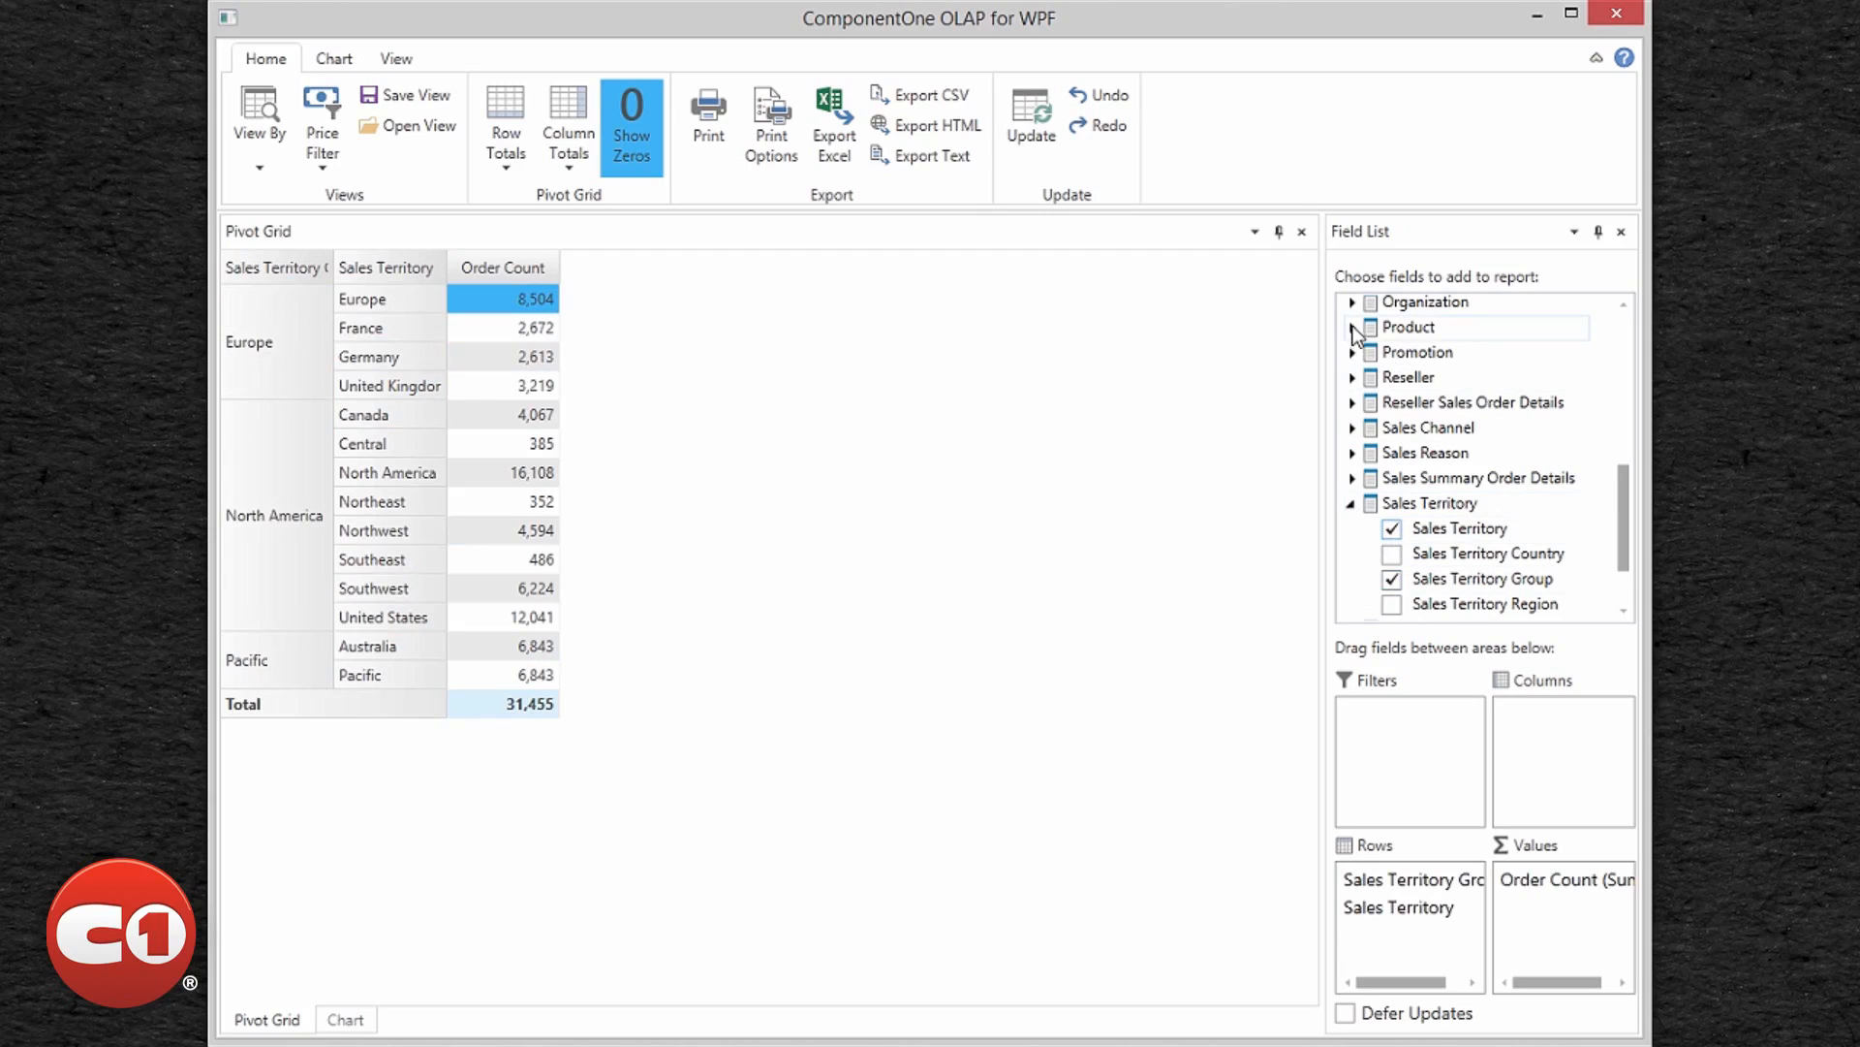
Step: Add product categories and the Expense to Revenue Ratio KPI as a value column
click(1352, 328)
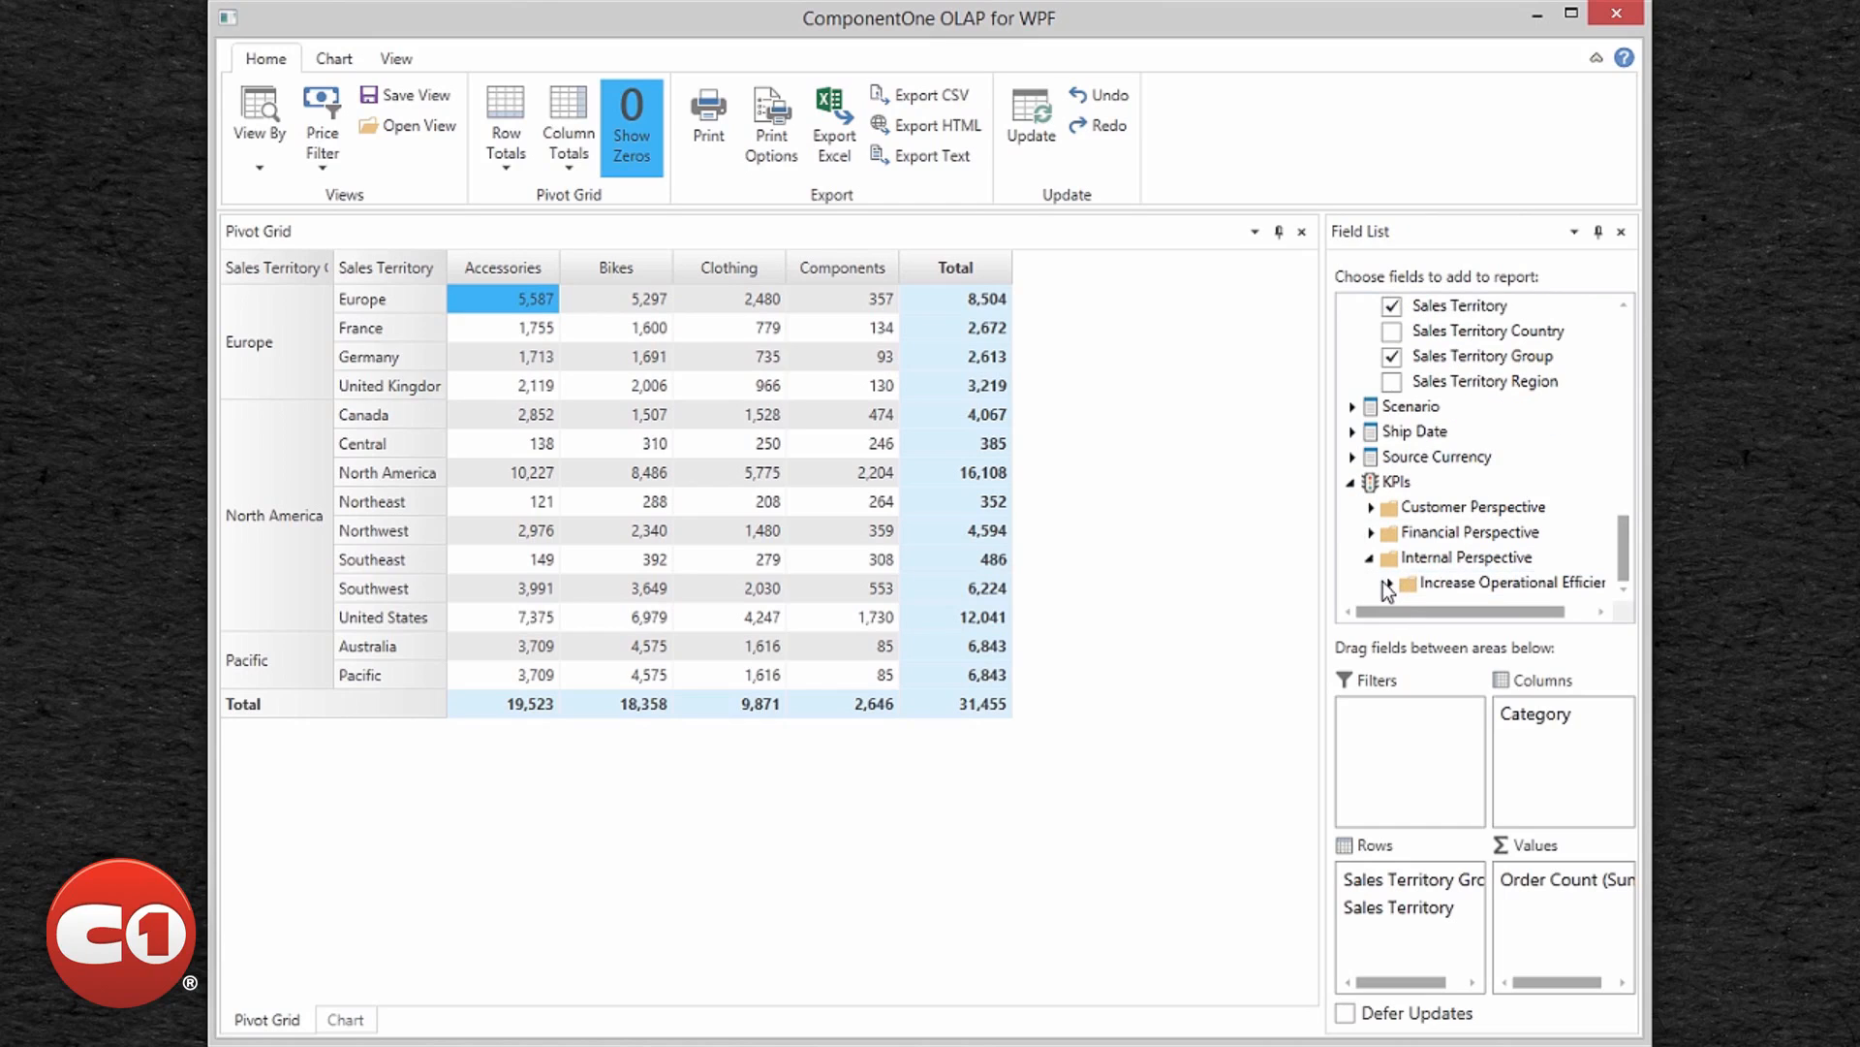
click(1387, 588)
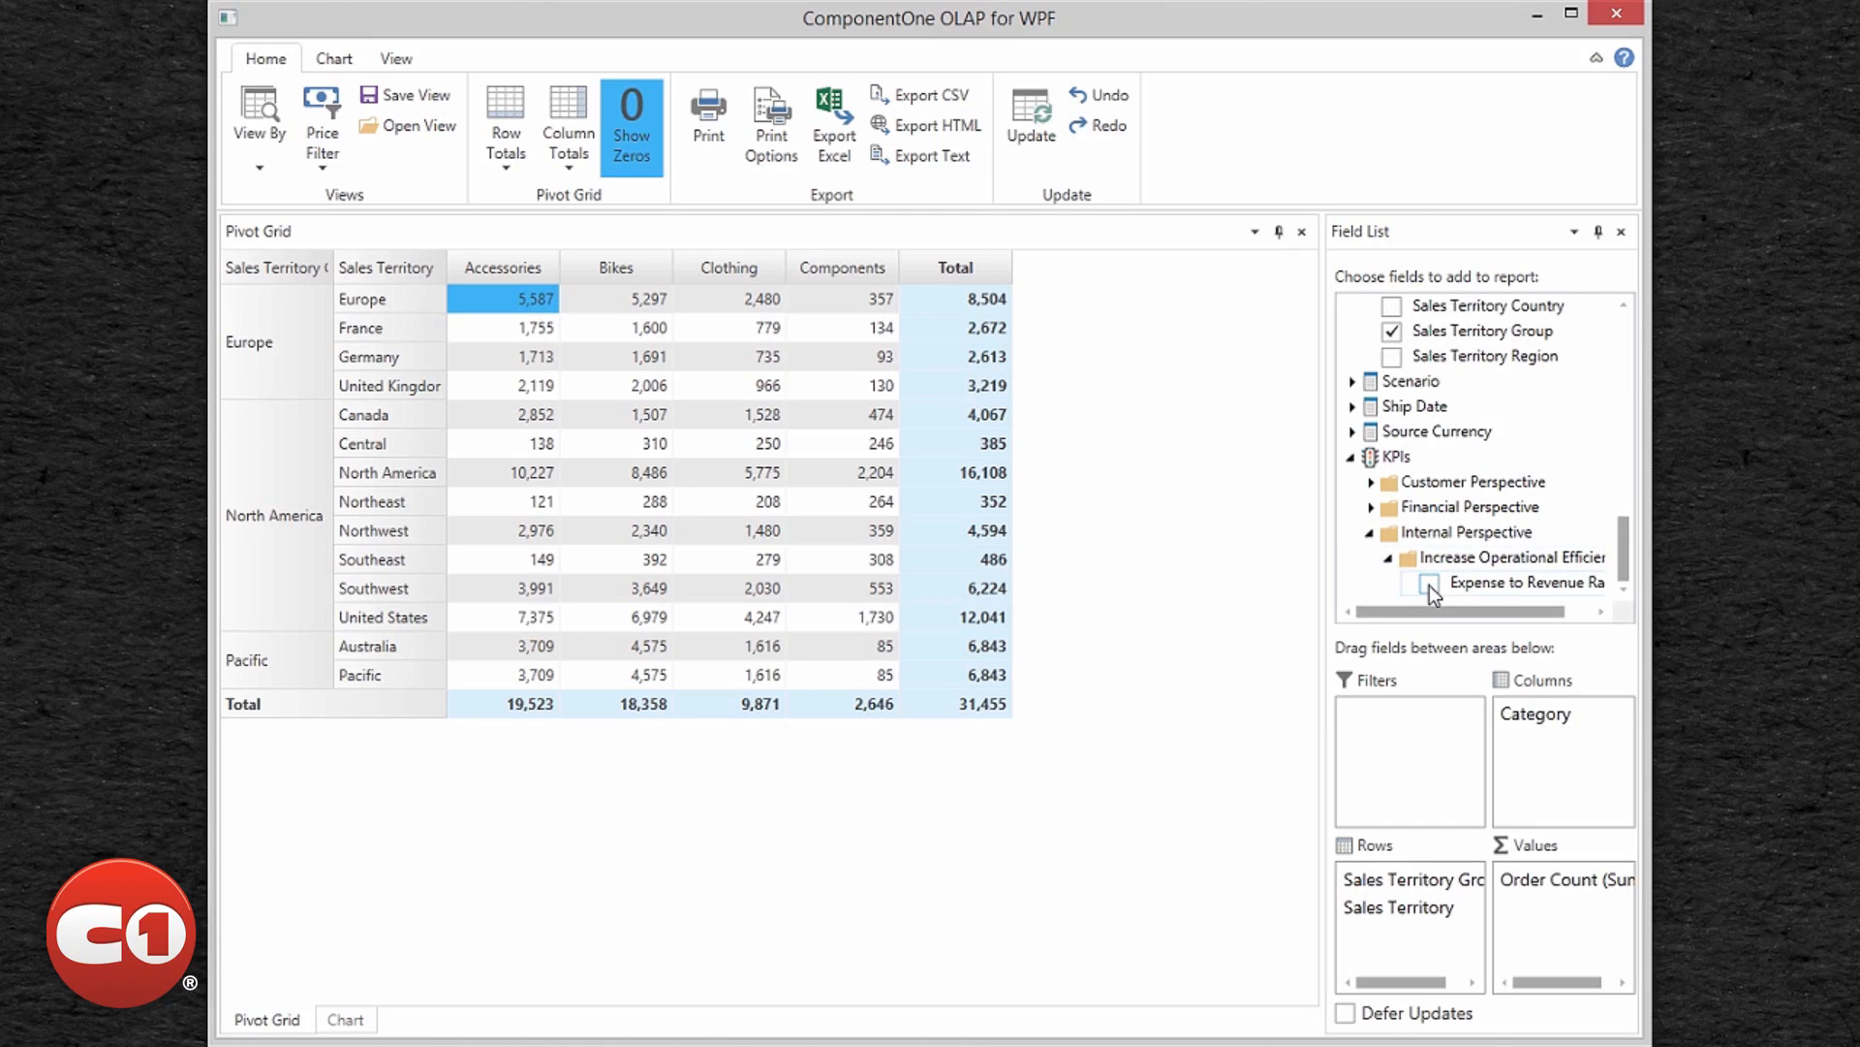
click(1428, 582)
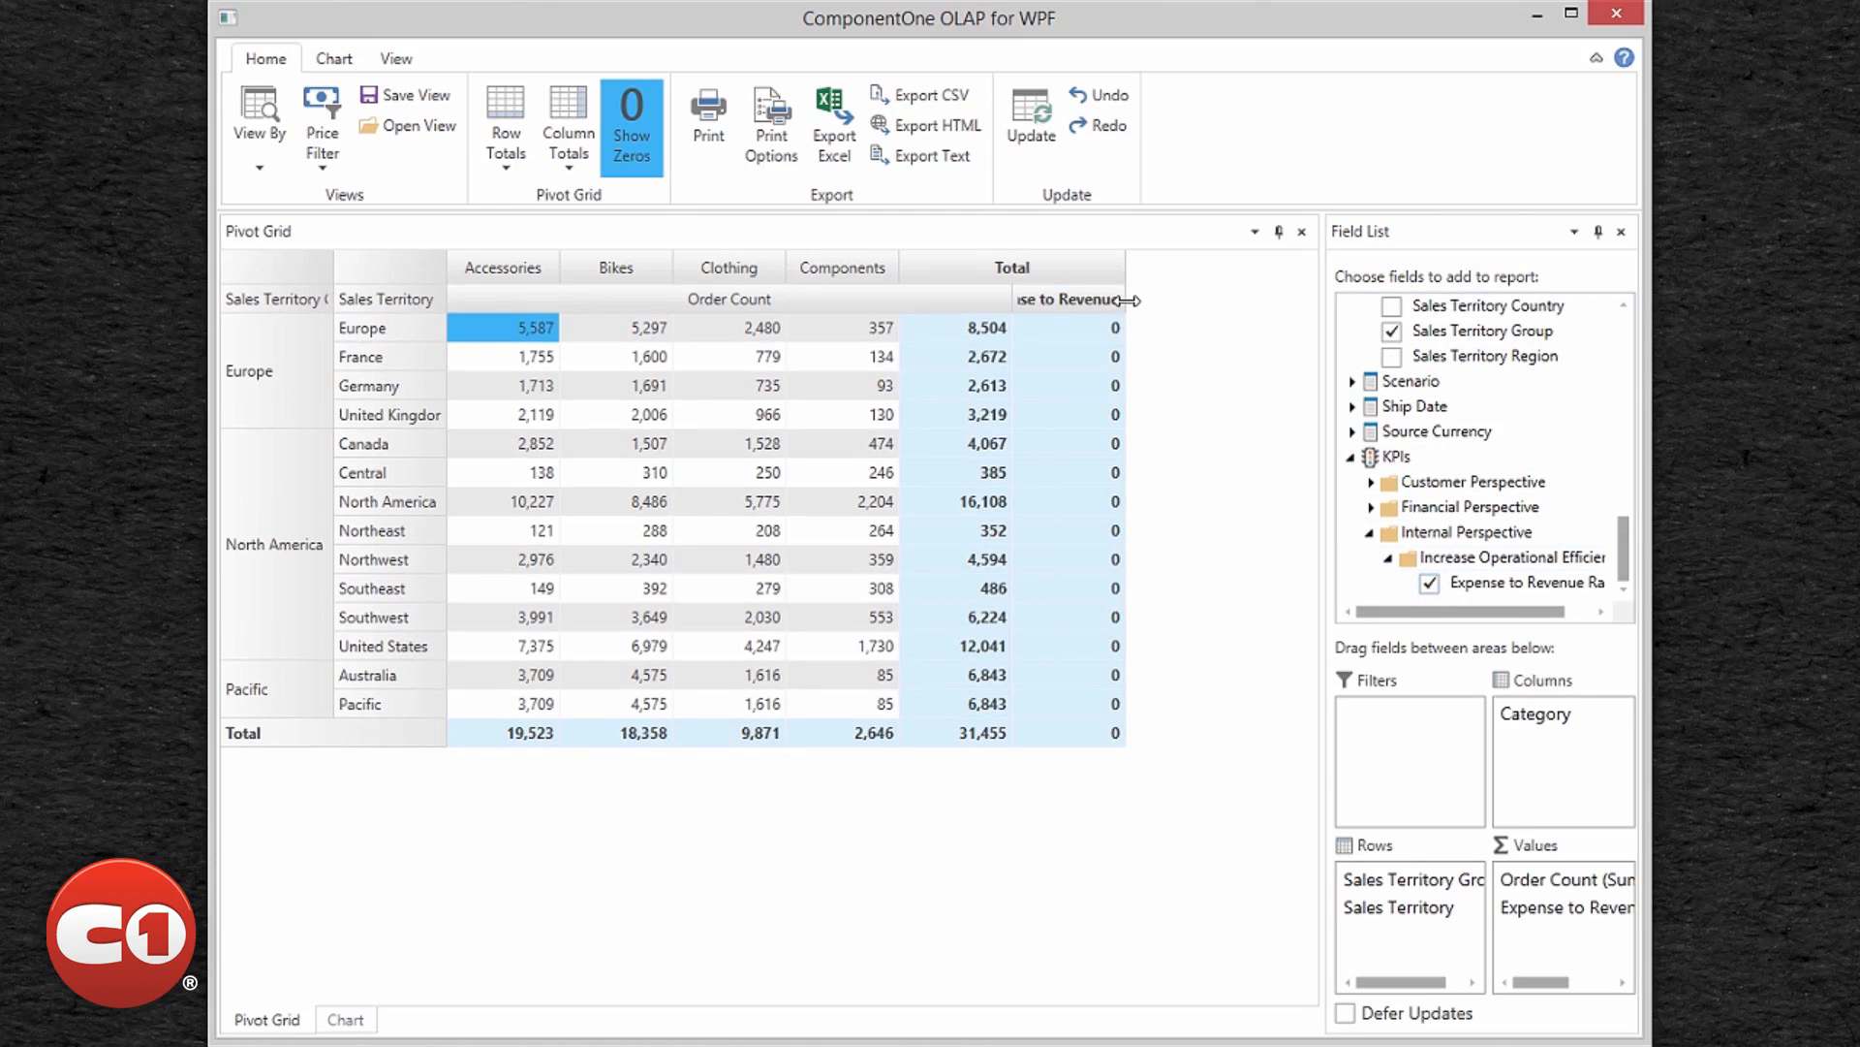